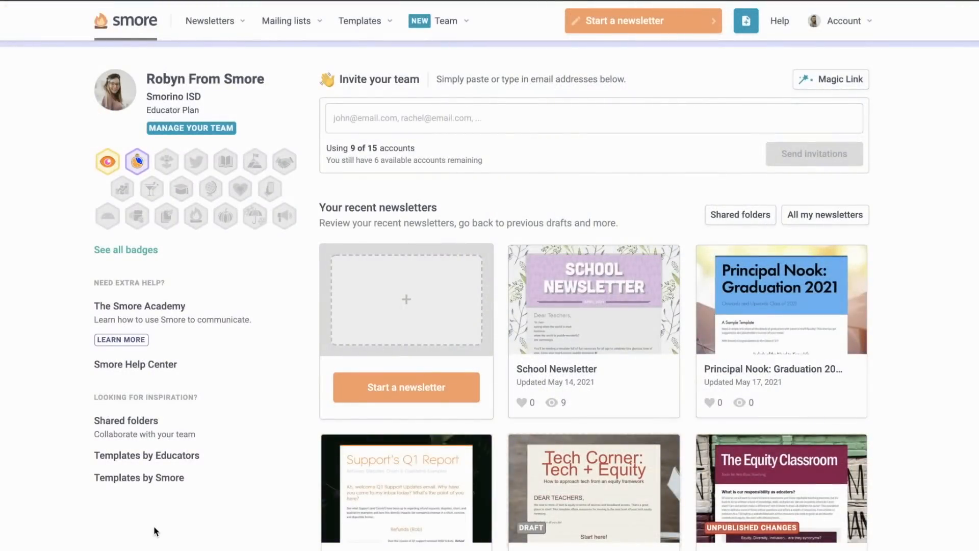
mouse_move(265, 304)
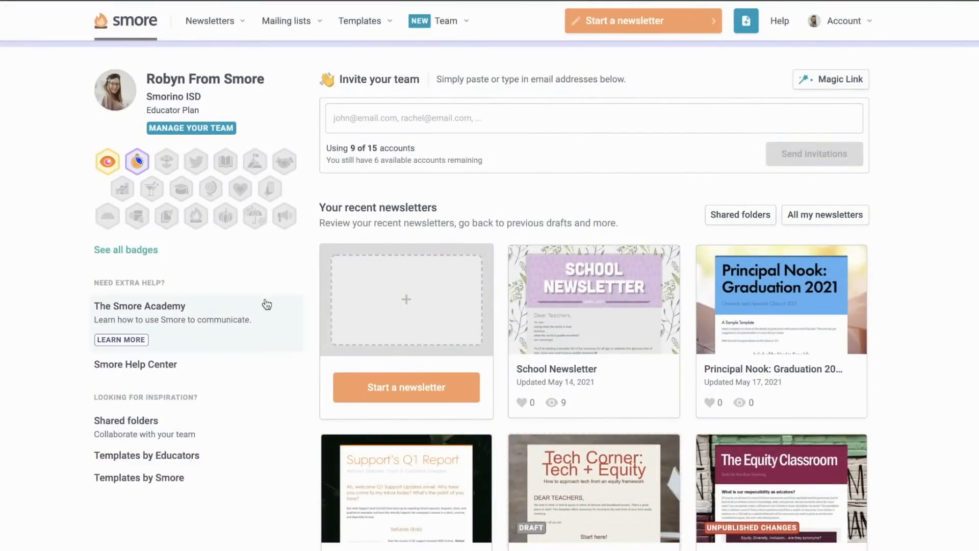
mouse_move(511, 185)
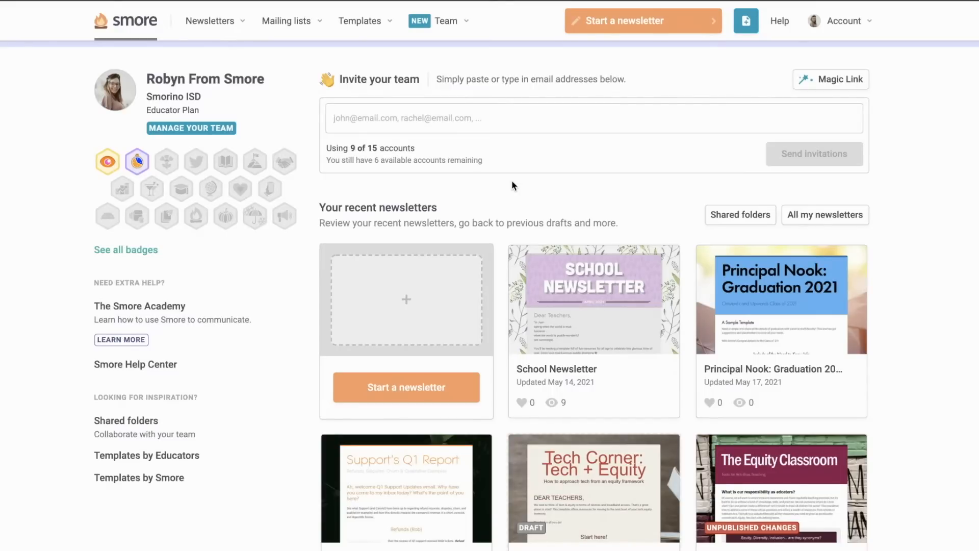
mouse_move(516, 214)
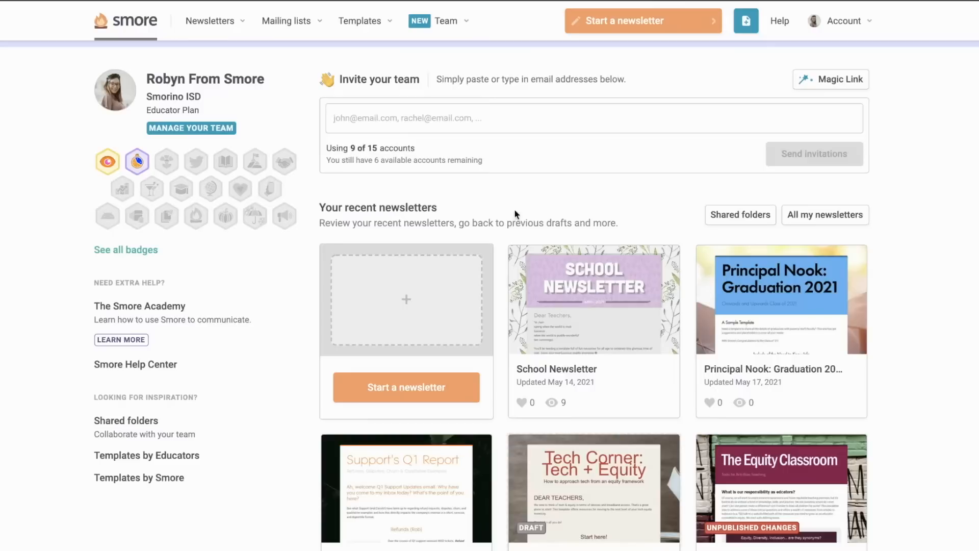
mouse_move(496, 205)
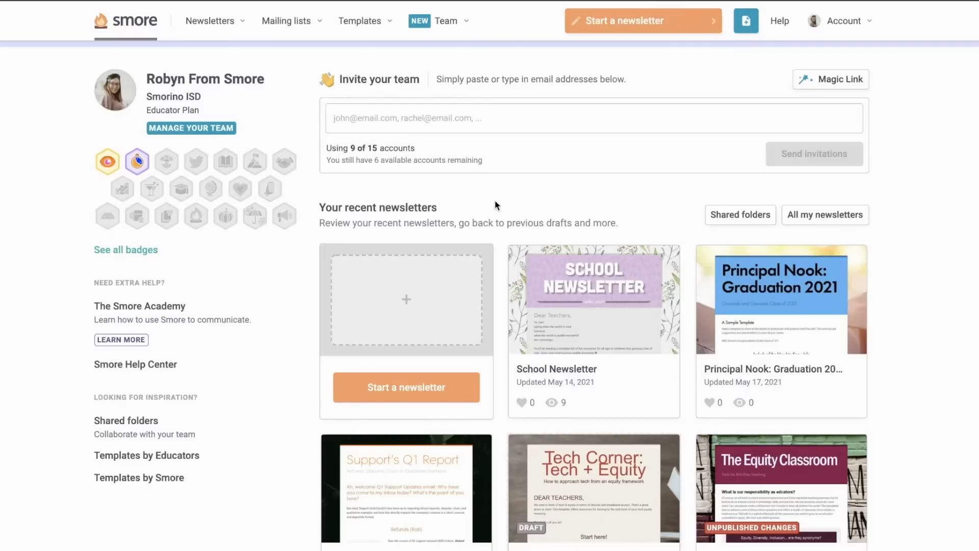
mouse_move(366, 200)
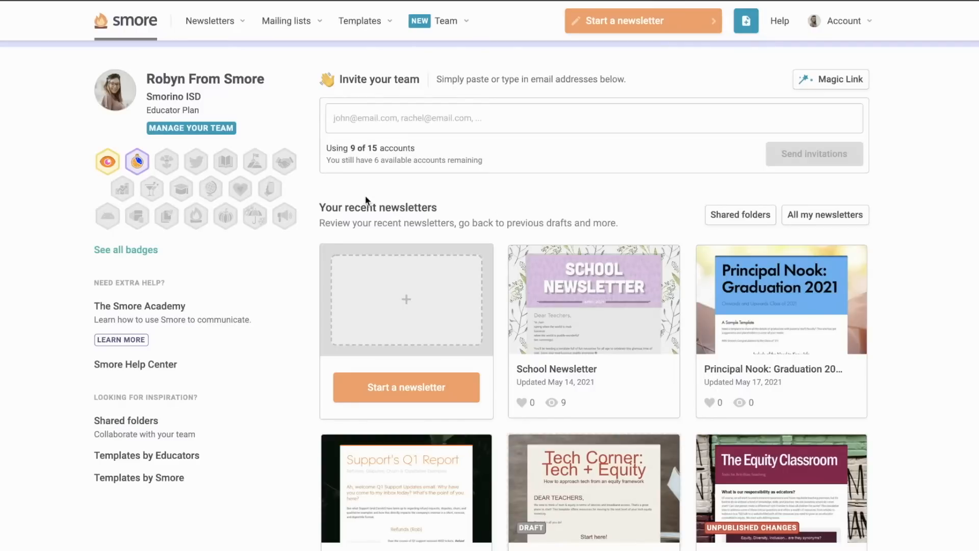
mouse_move(499, 94)
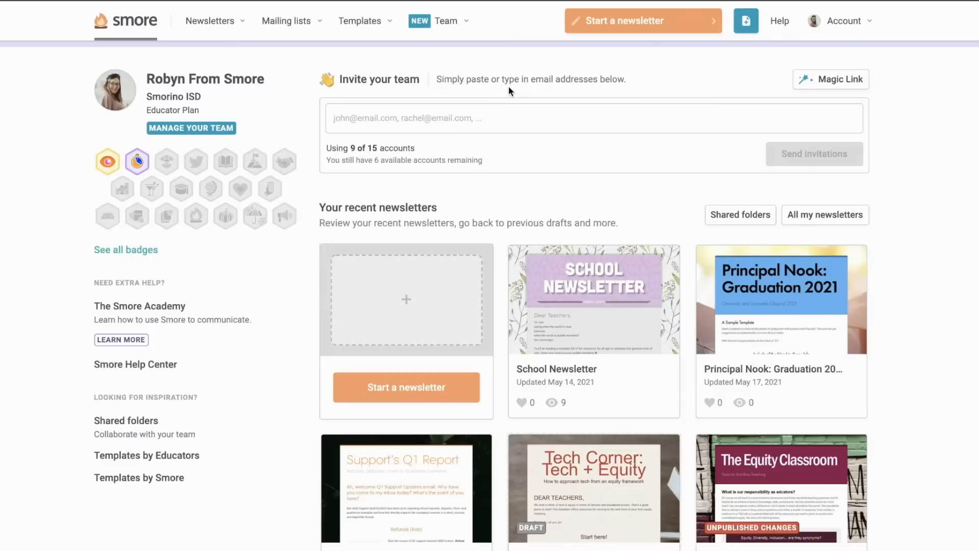
mouse_move(463, 68)
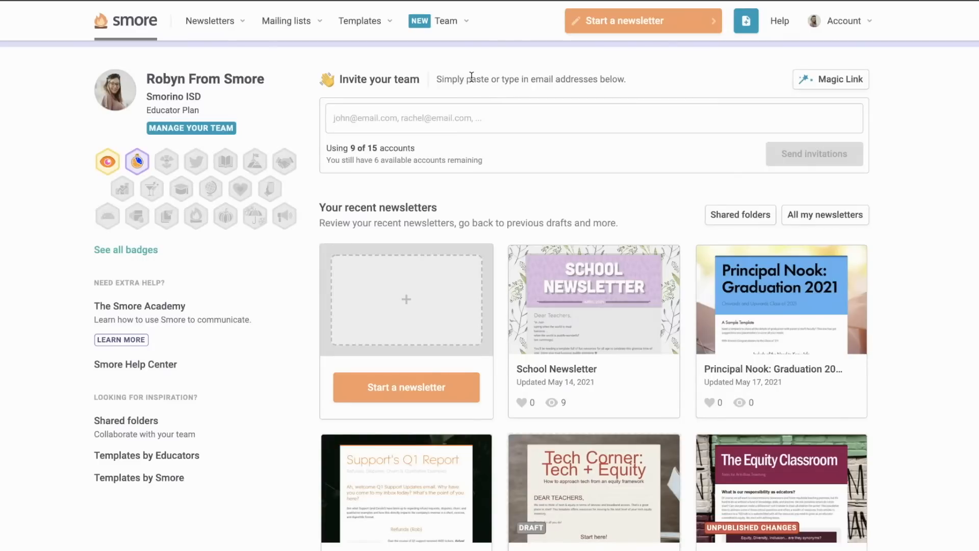
click(445, 20)
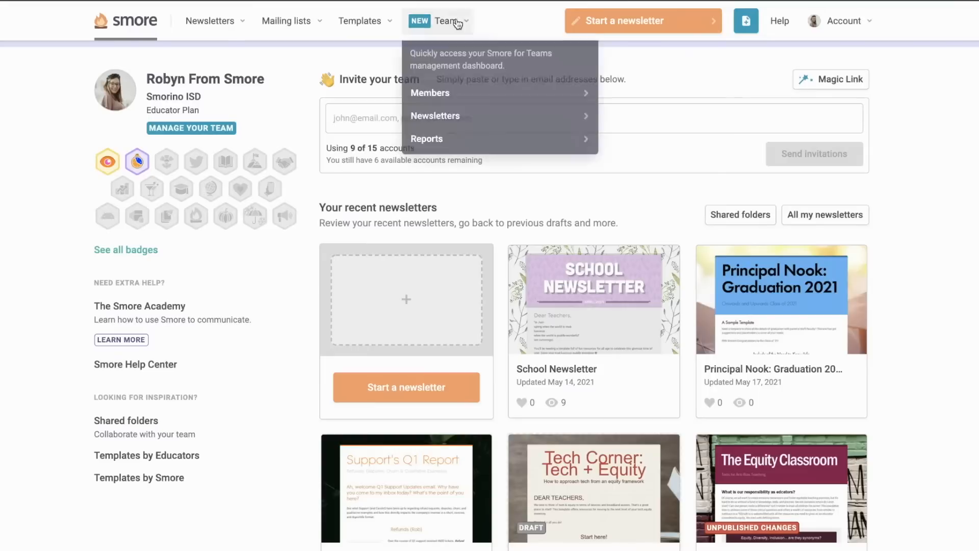
click(429, 93)
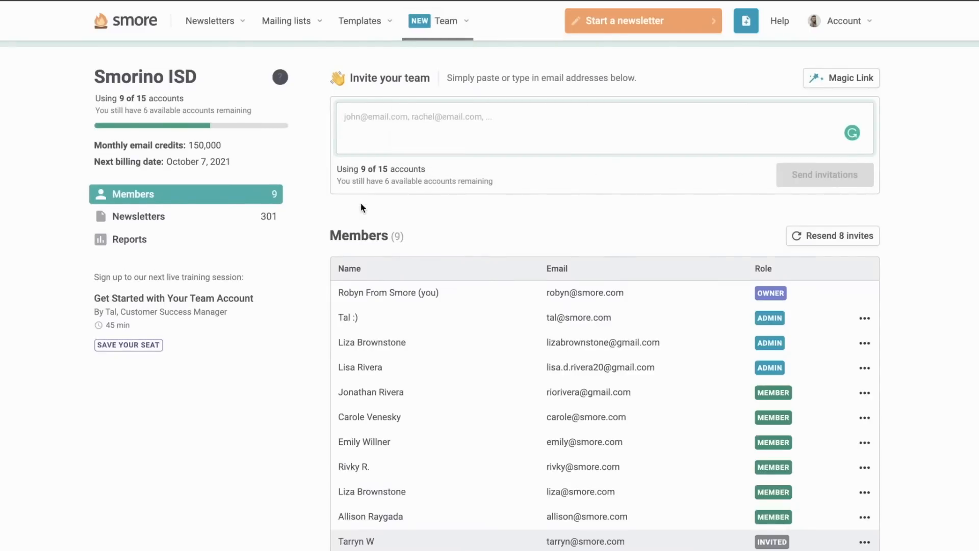
mouse_move(421, 219)
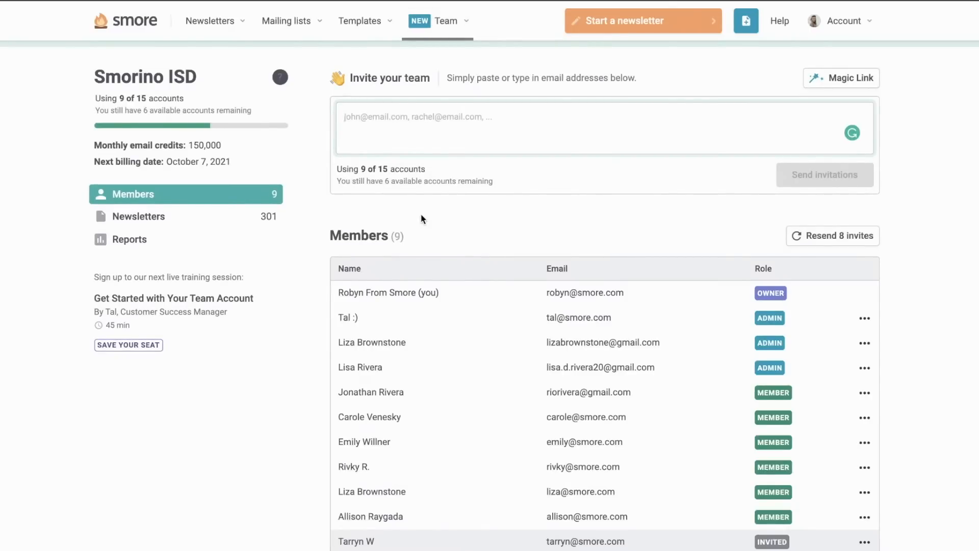
mouse_move(429, 126)
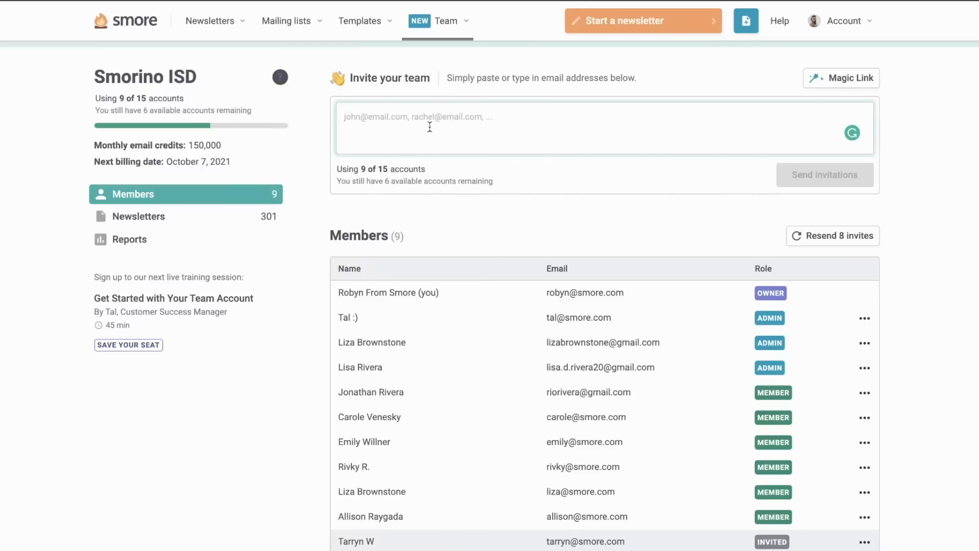
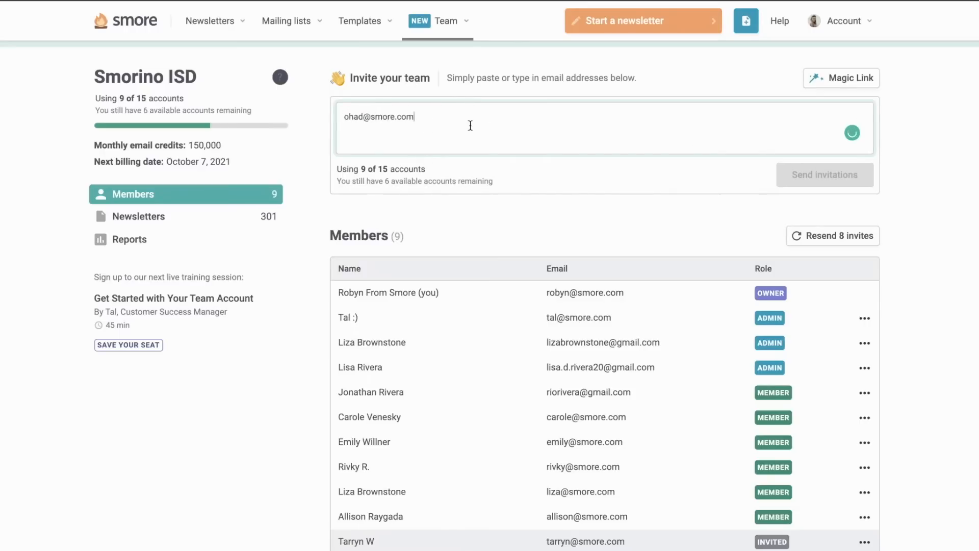
click(824, 175)
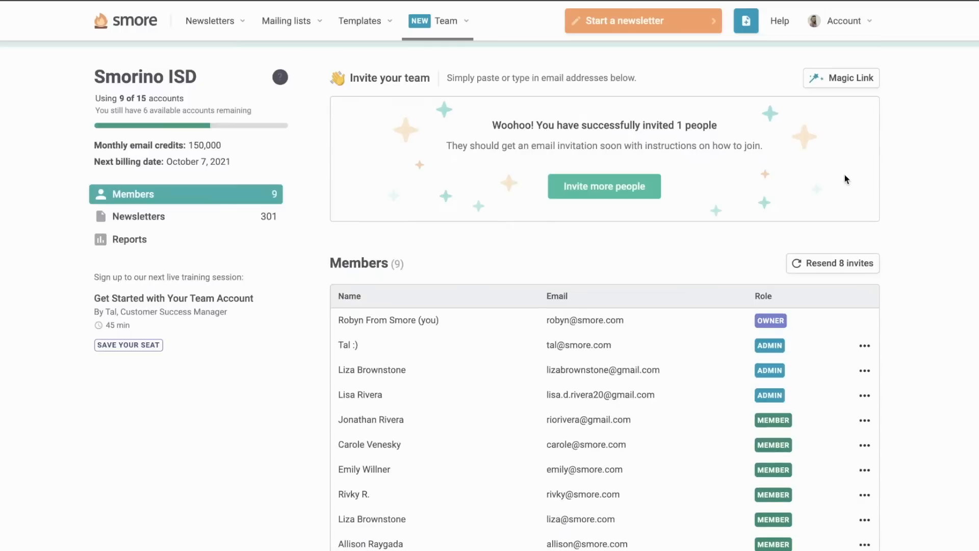
Step: Return to an empty invite form via Invite more people
click(603, 185)
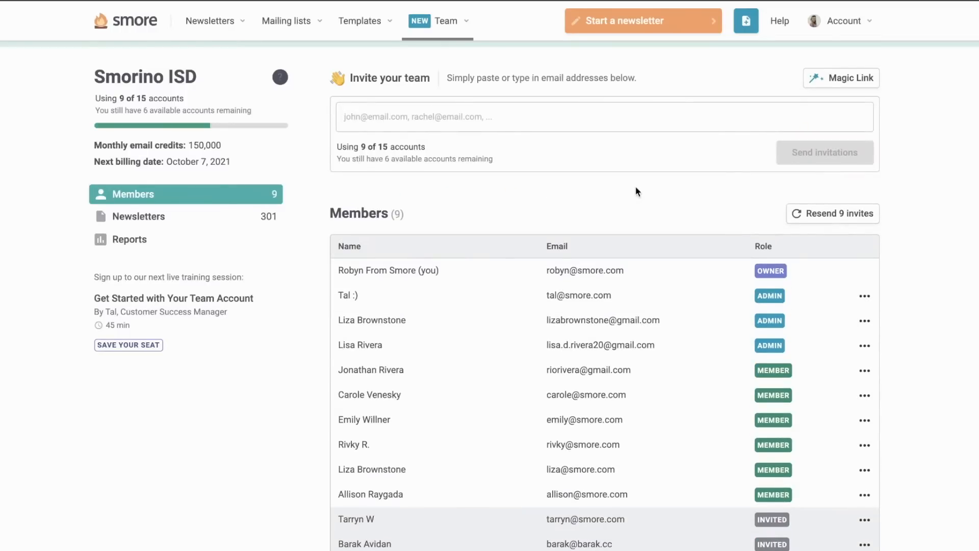
mouse_move(776, 297)
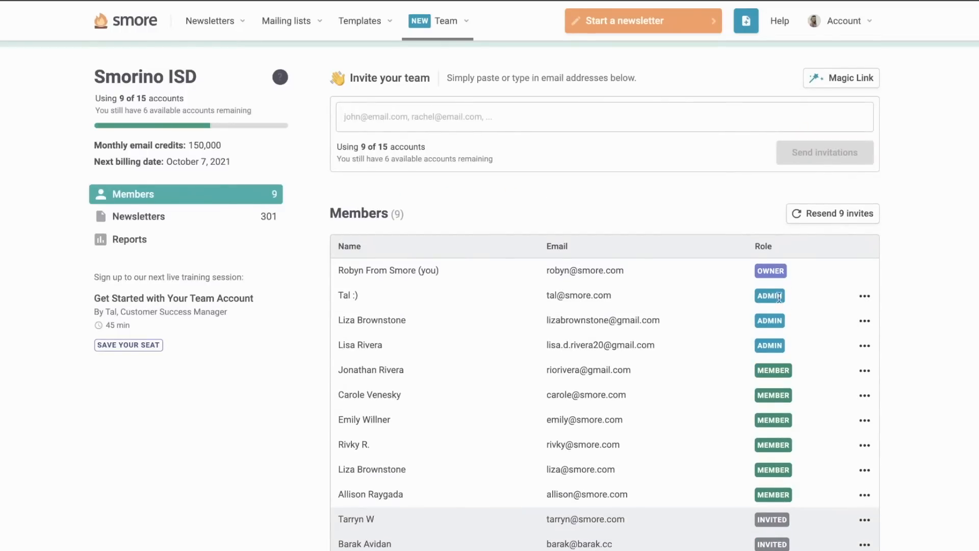
mouse_move(769, 320)
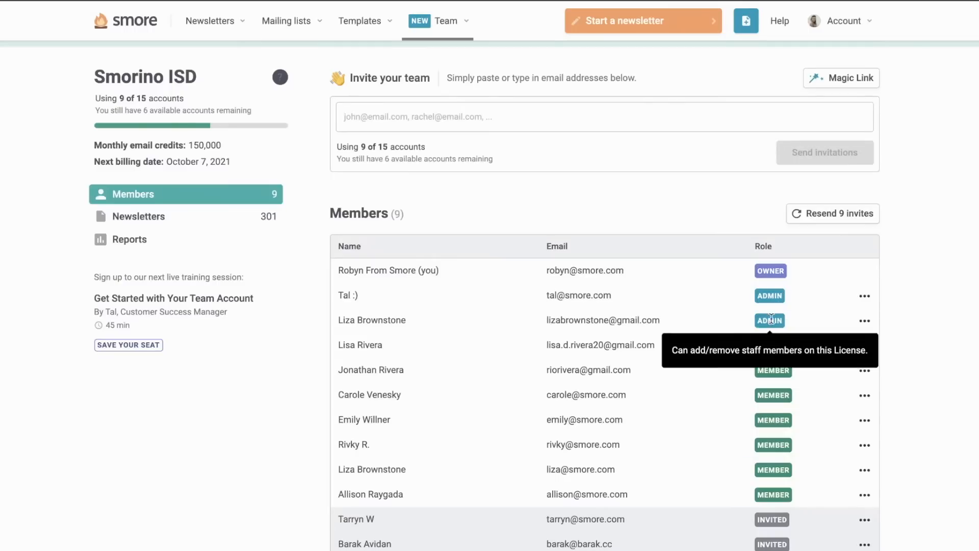
mouse_move(769, 344)
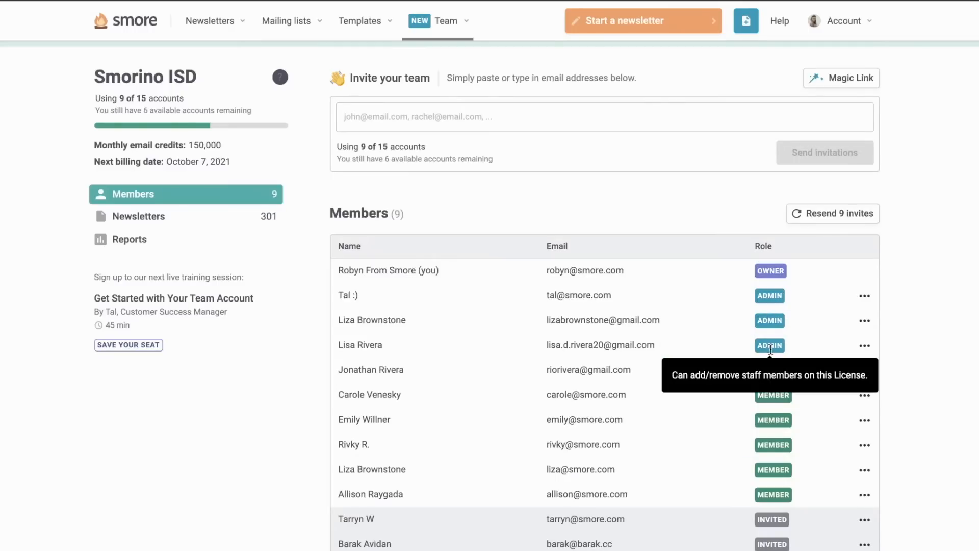
mouse_move(773, 370)
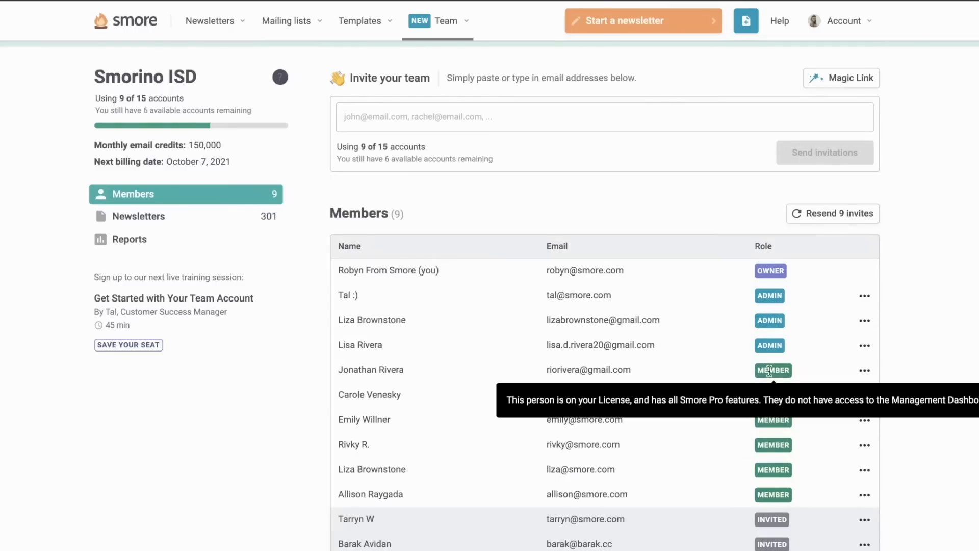
mouse_move(713, 269)
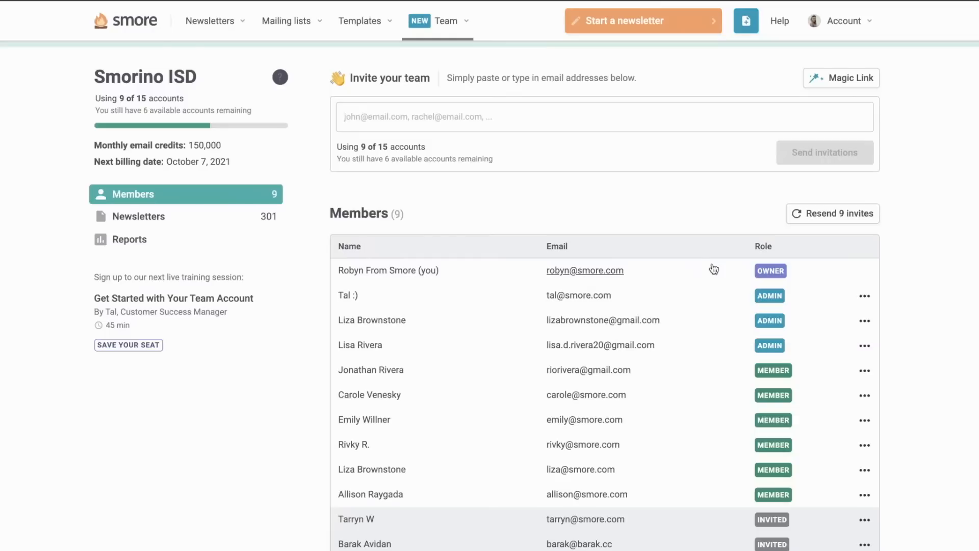
mouse_move(630, 174)
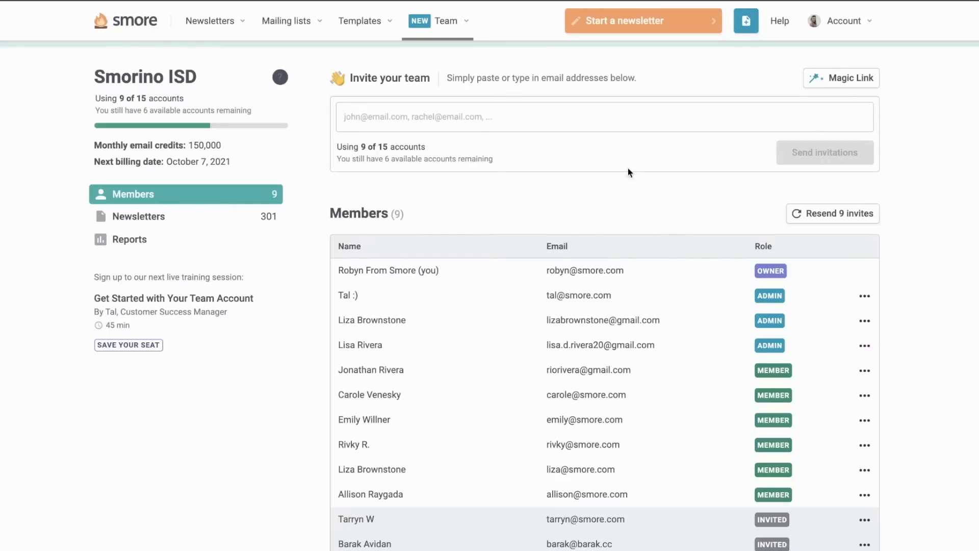
mouse_move(692, 83)
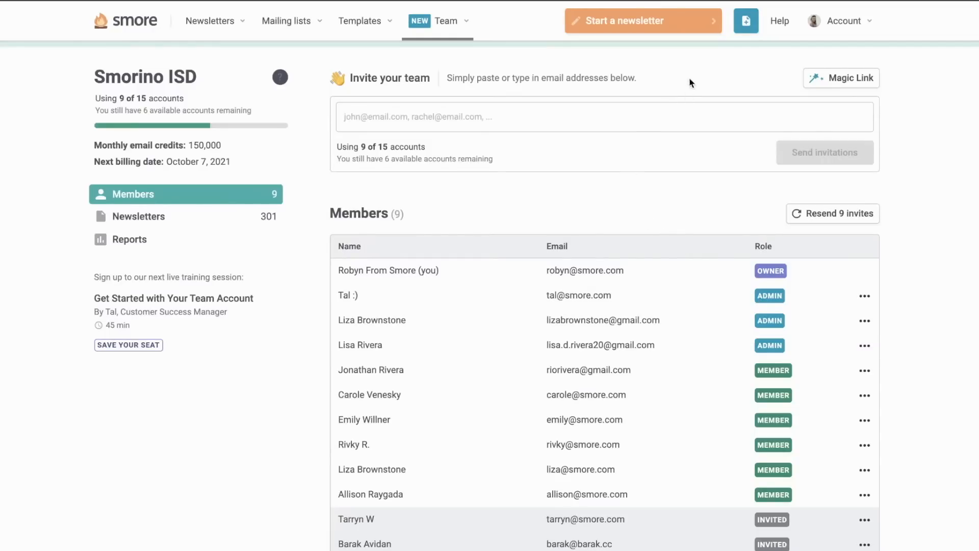
mouse_move(667, 54)
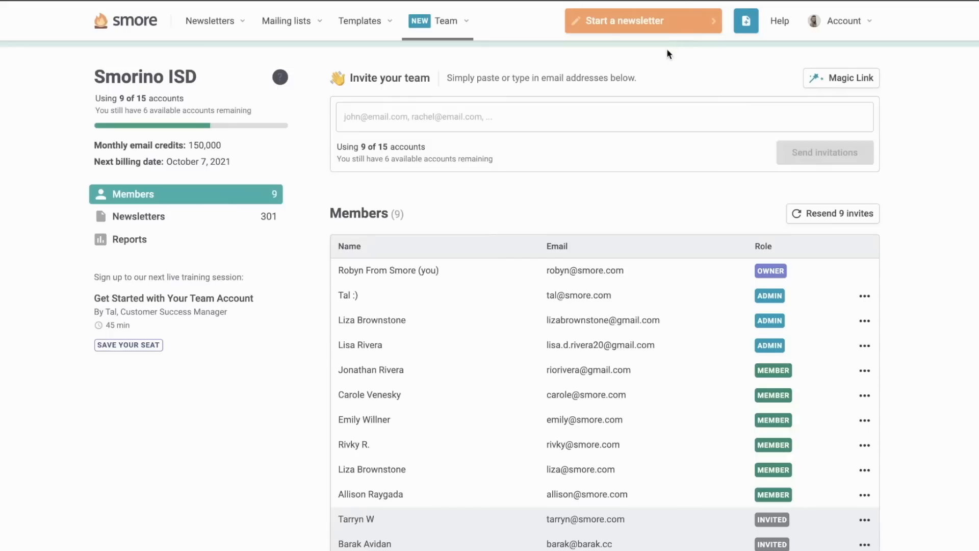
mouse_move(612, 57)
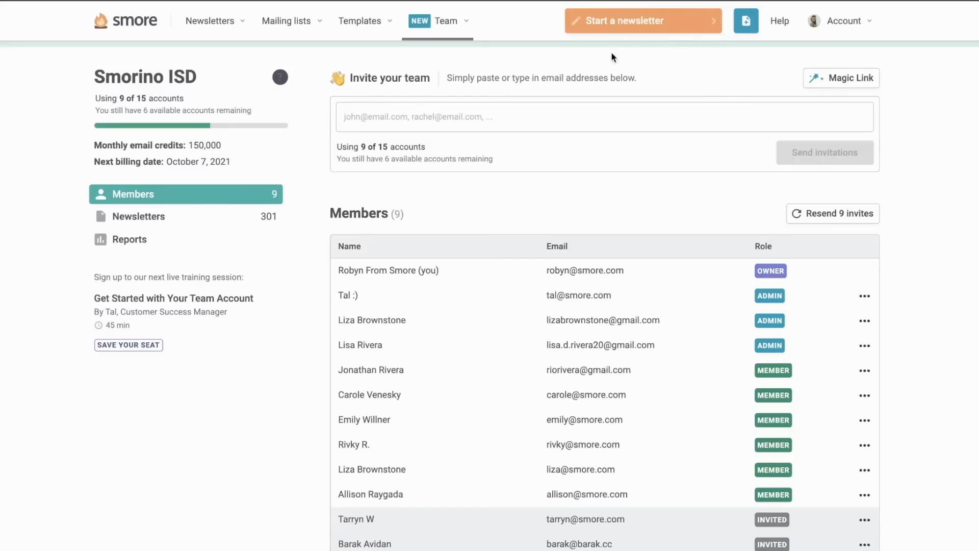
mouse_move(442, 101)
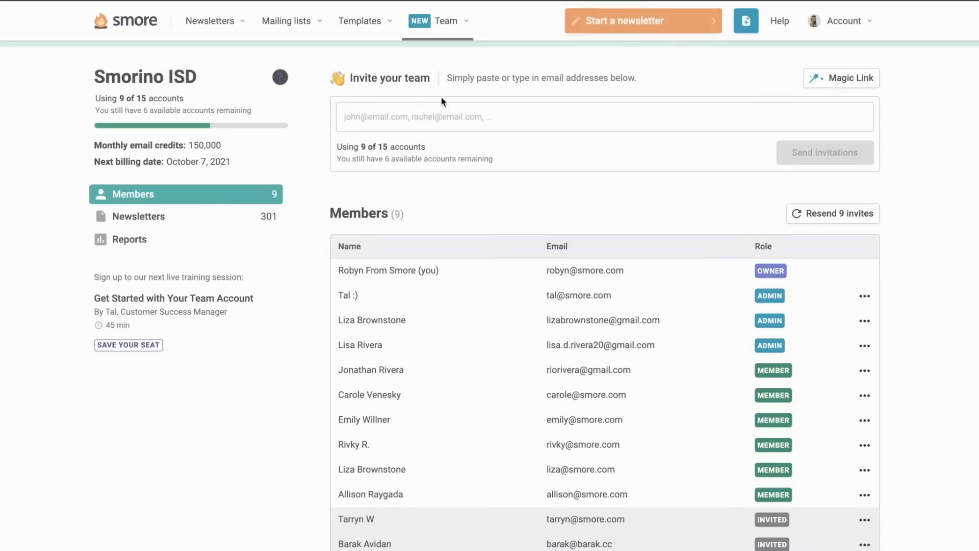
Step: Browse Templates by Smore and search the Educator Hive for 'prin' to find Principal Nook
click(361, 20)
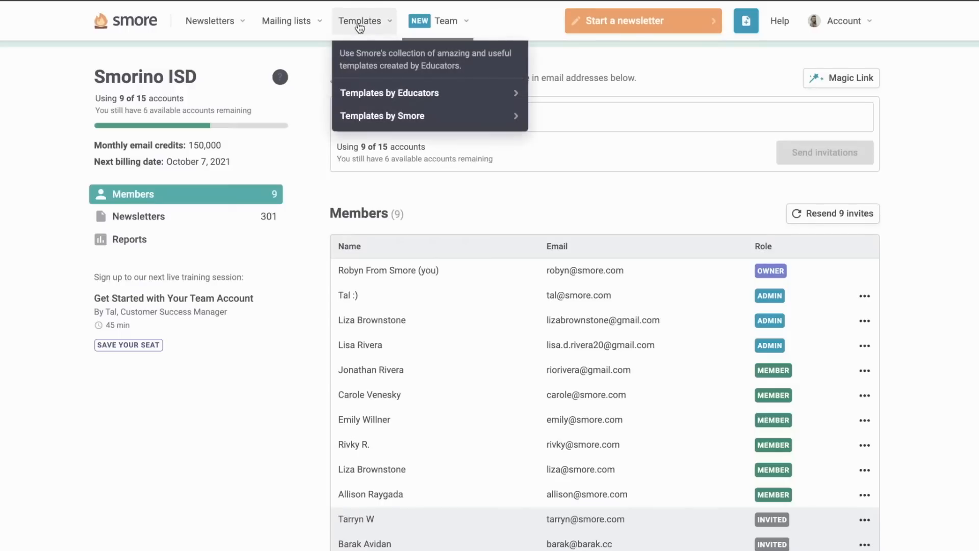
mouse_move(416, 98)
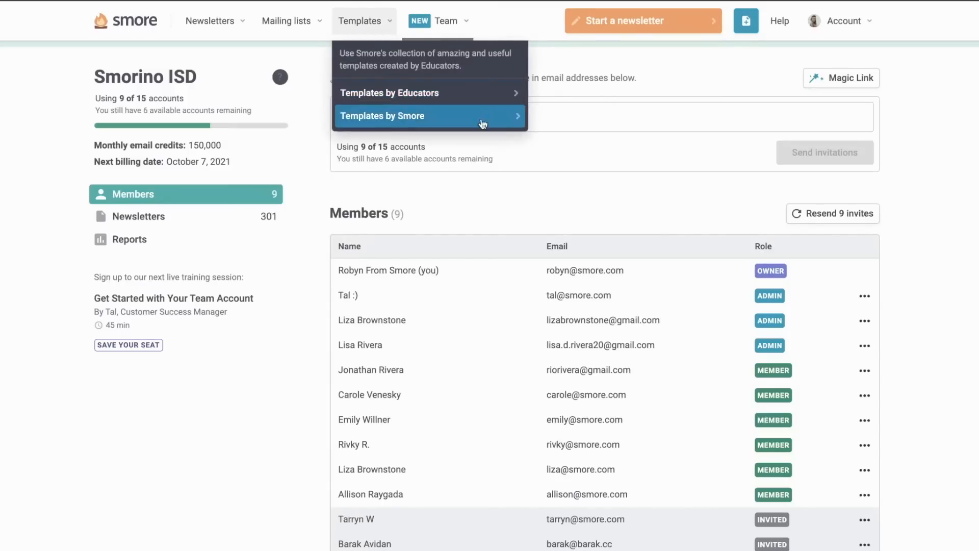
mouse_move(407, 118)
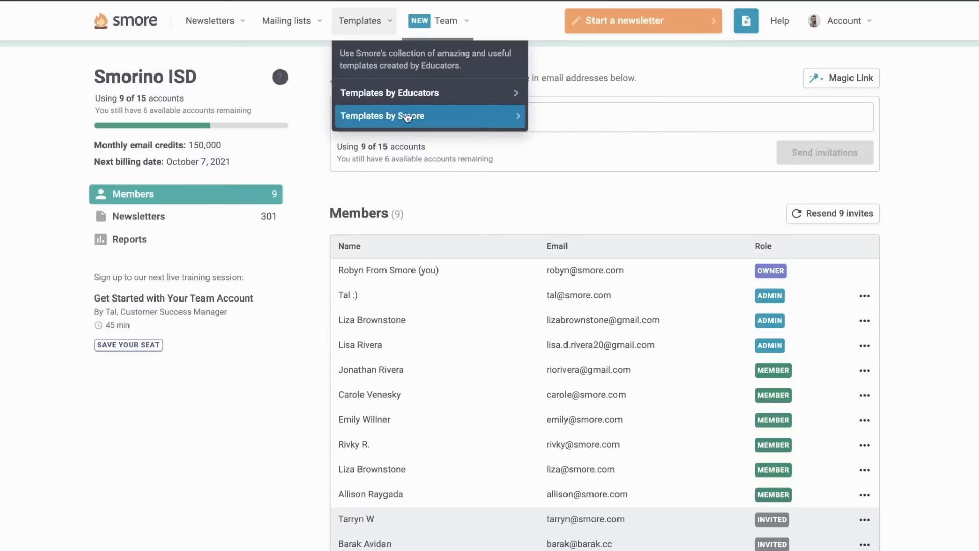
mouse_move(467, 93)
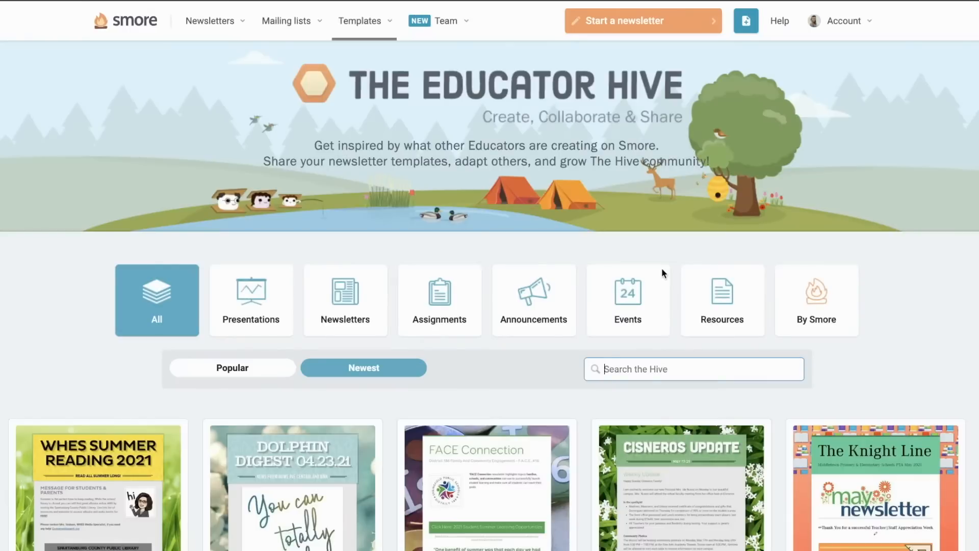
scroll(down, 3)
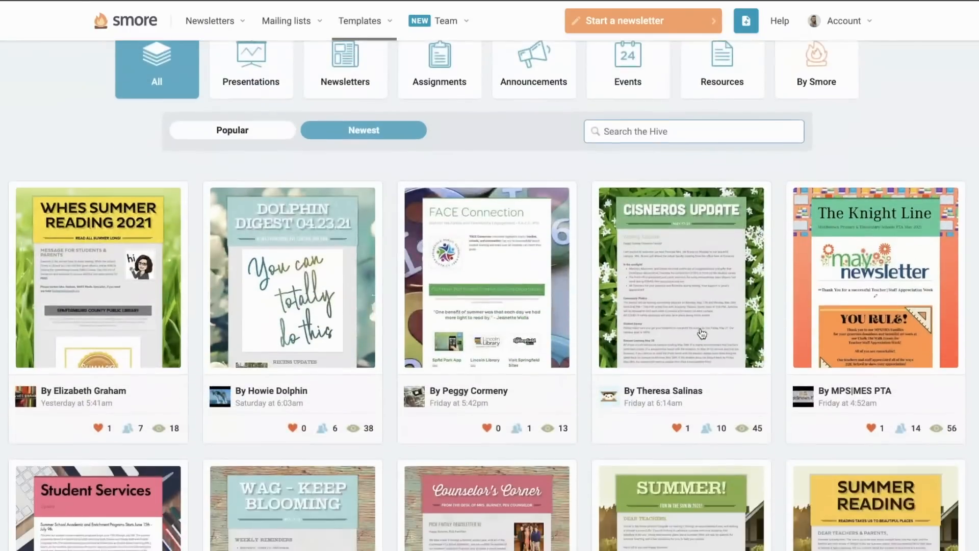
text(prin)
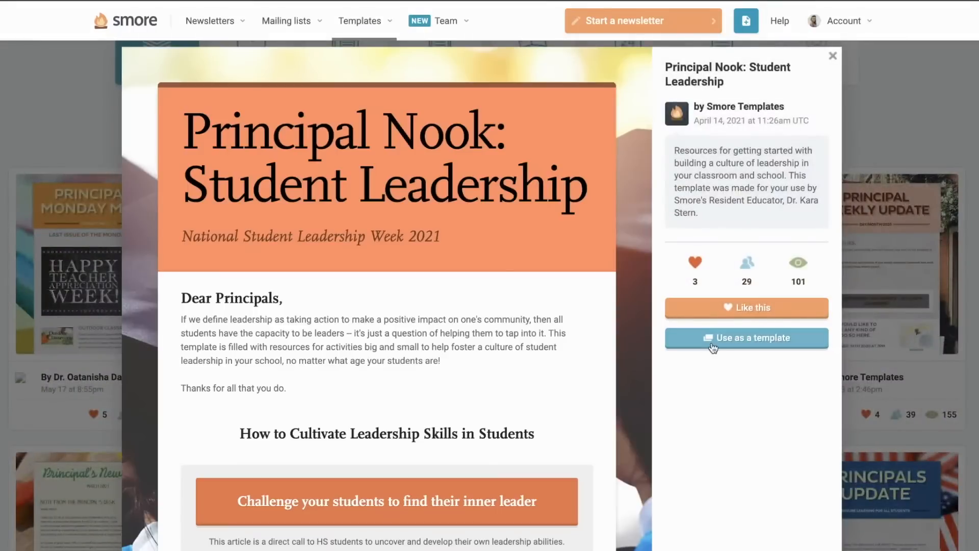
Step: Copy the Principal Nook template and restyle it with a daisy background, bold italic headings and pale yellow colours
click(745, 338)
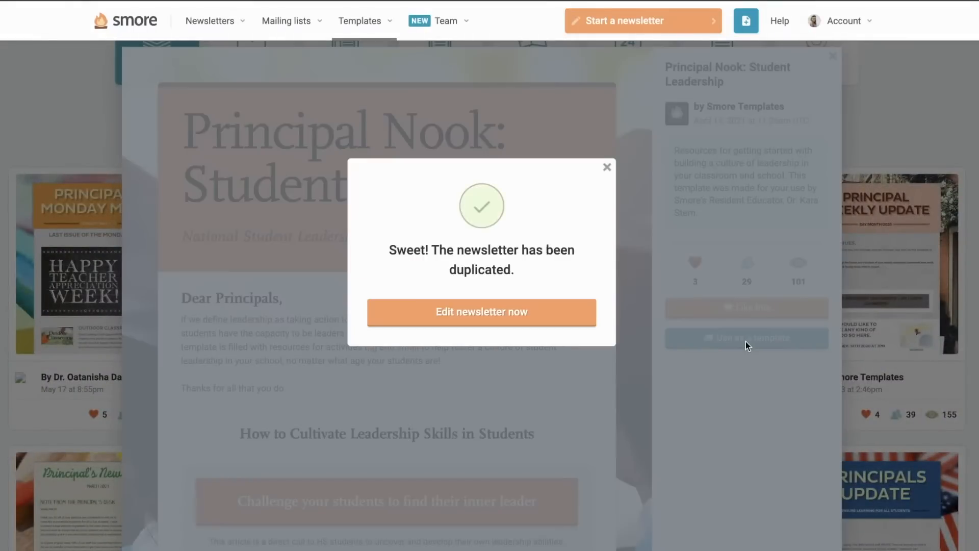
click(480, 313)
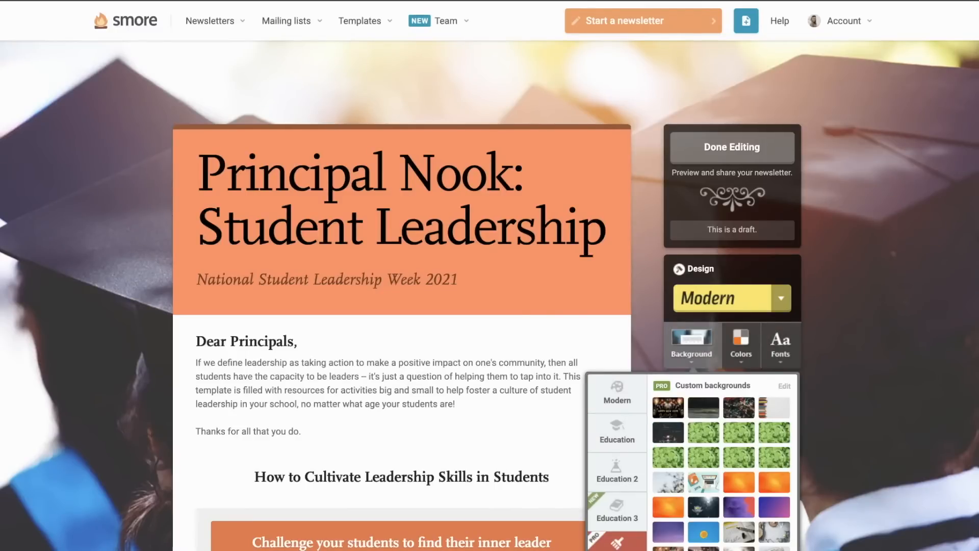
click(779, 346)
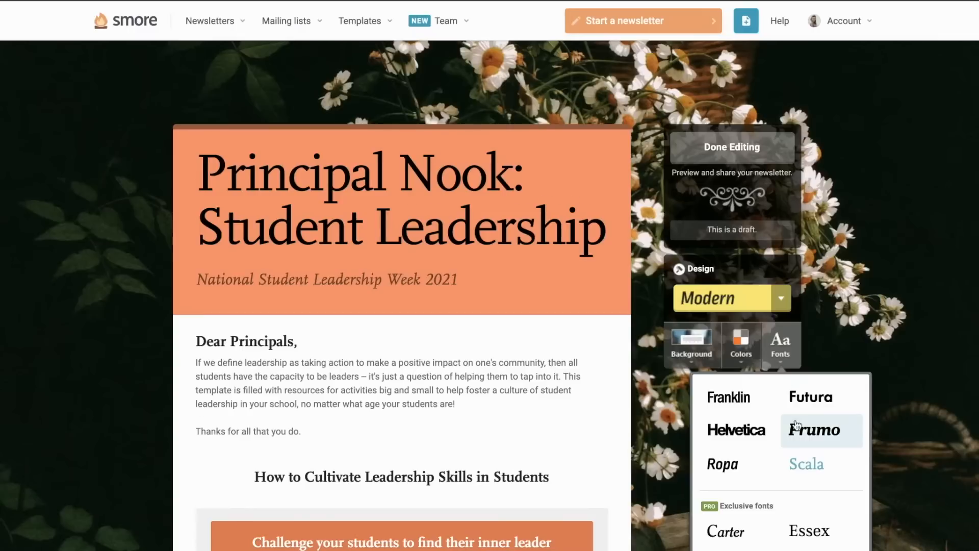
click(740, 345)
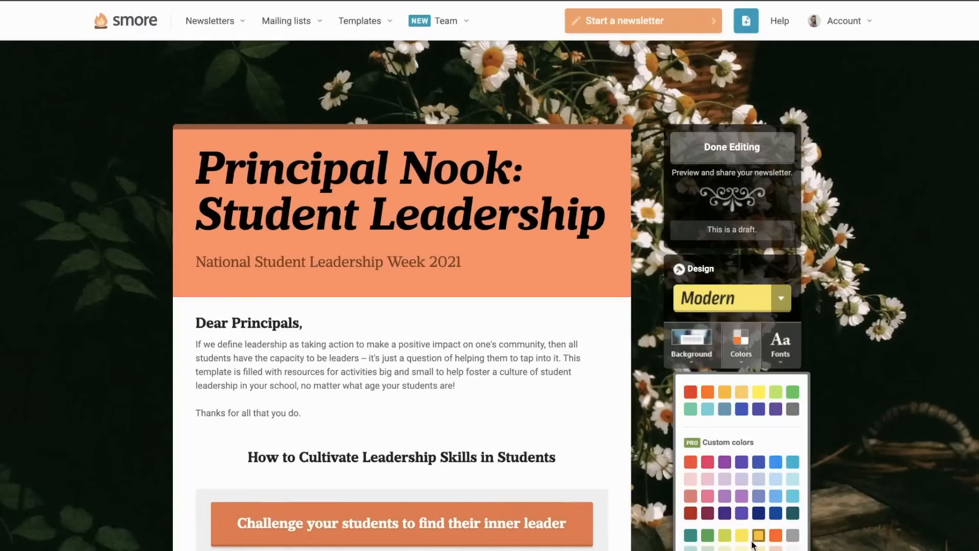
click(759, 535)
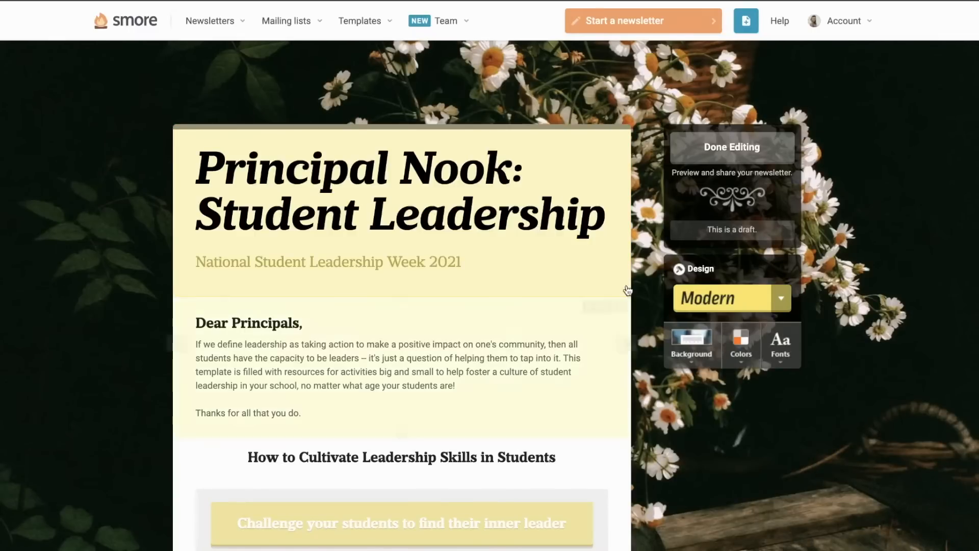
Step: Publish the restyled newsletter with Done Editing, reaching its sharing page
click(731, 147)
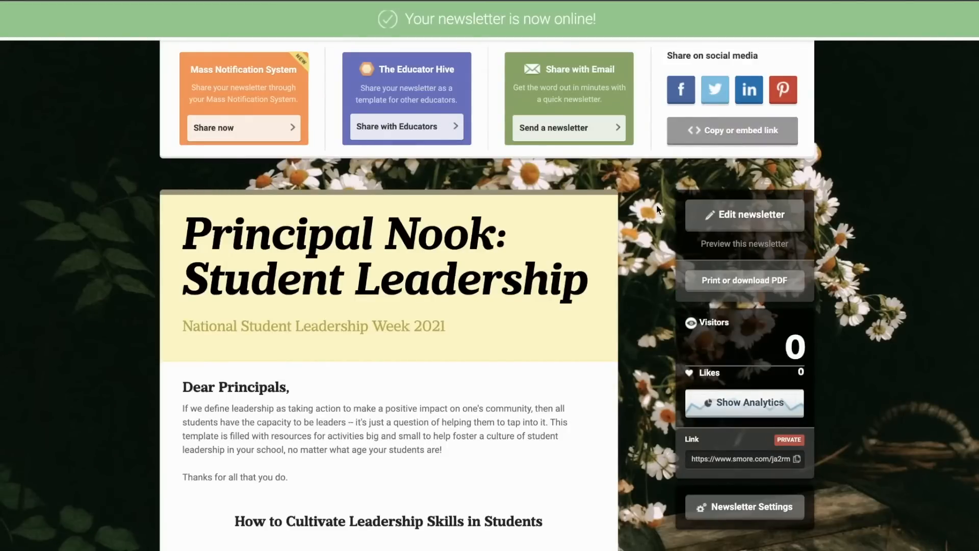
mouse_move(523, 281)
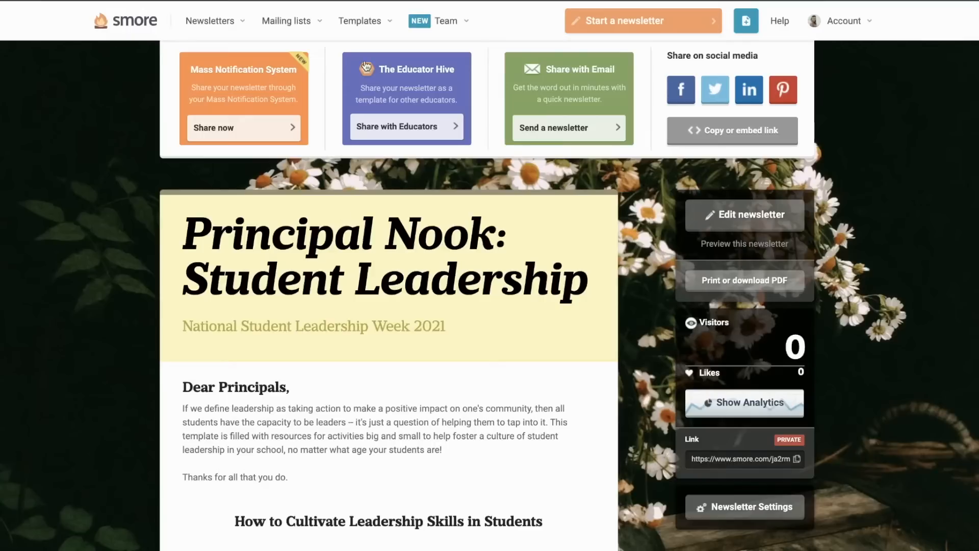
mouse_move(159, 107)
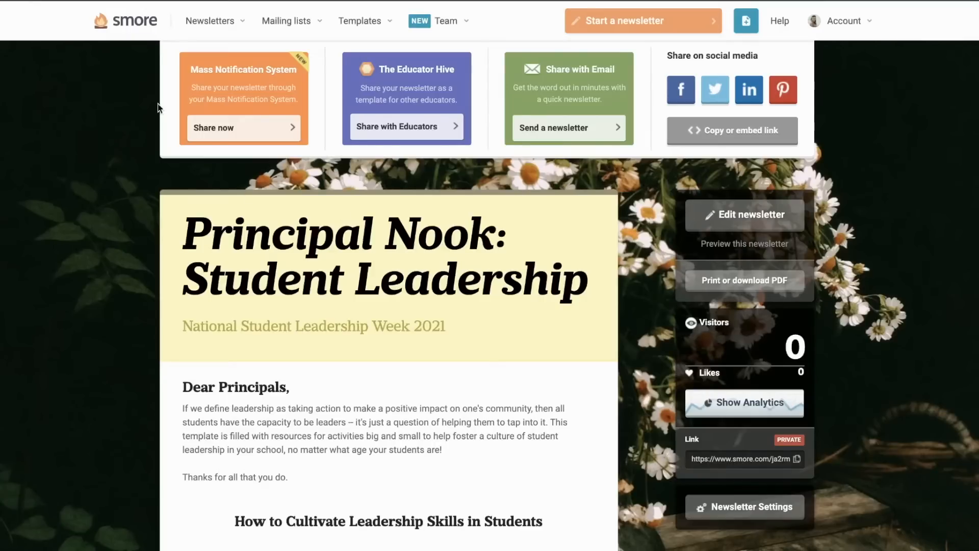
Step: Create a new newsletter folder named Templates from the Newsletters list
click(212, 20)
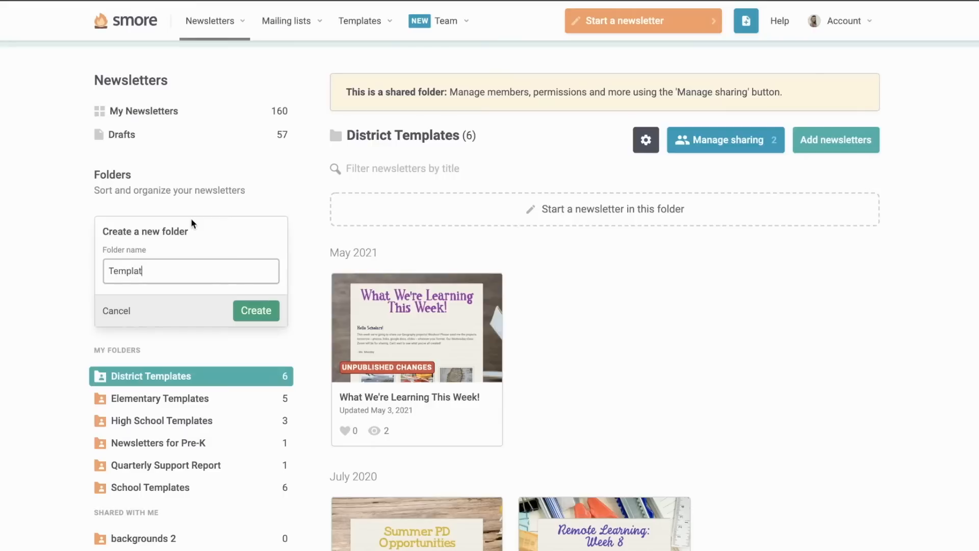
click(255, 310)
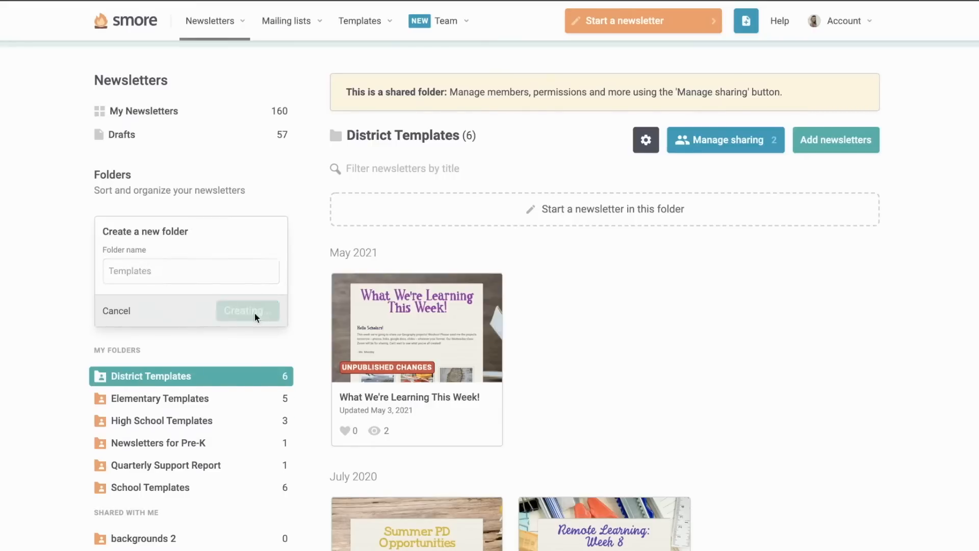
click(246, 310)
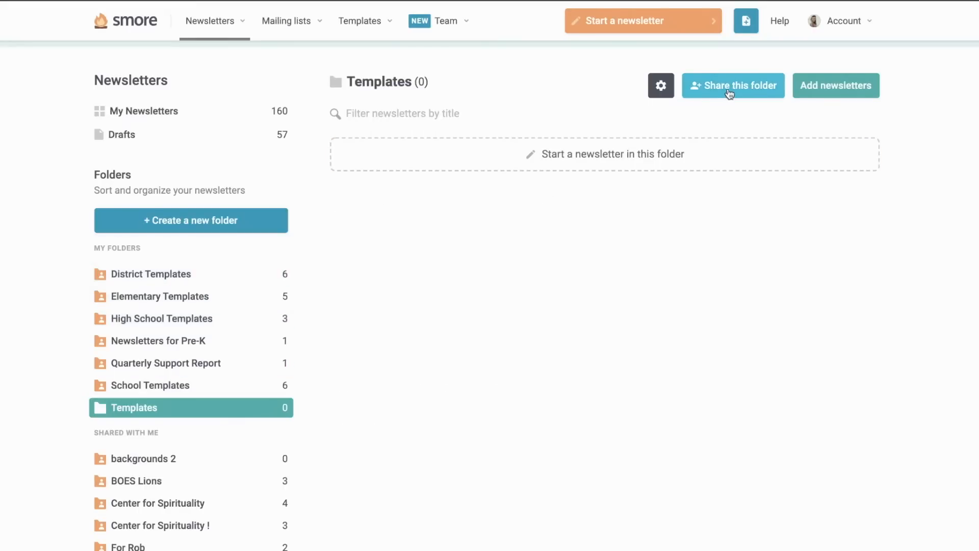
click(732, 86)
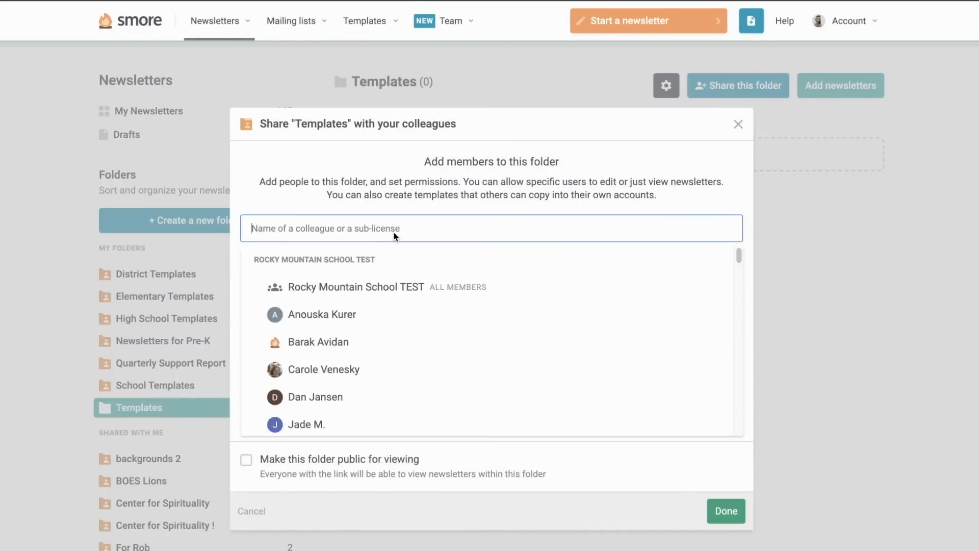
click(307, 425)
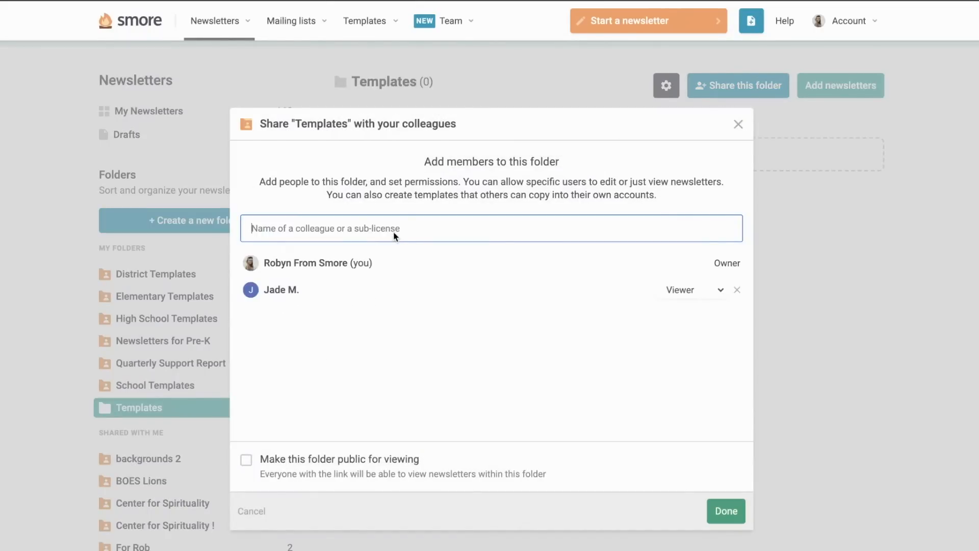
text(car)
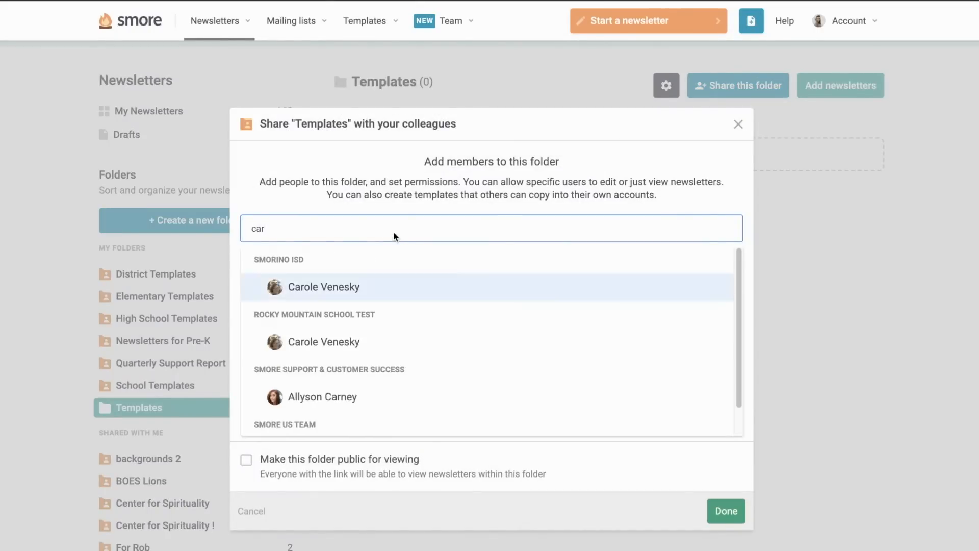
click(324, 287)
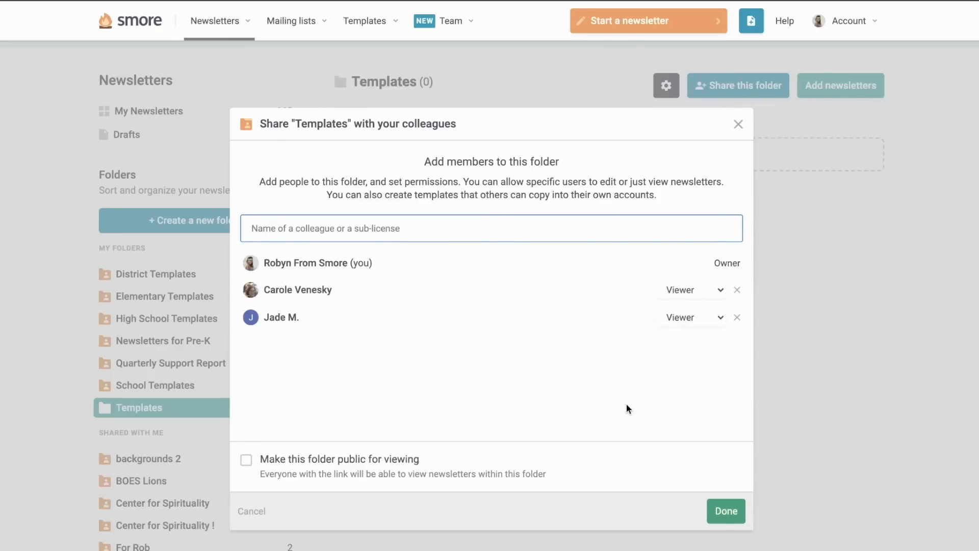
mouse_move(711, 319)
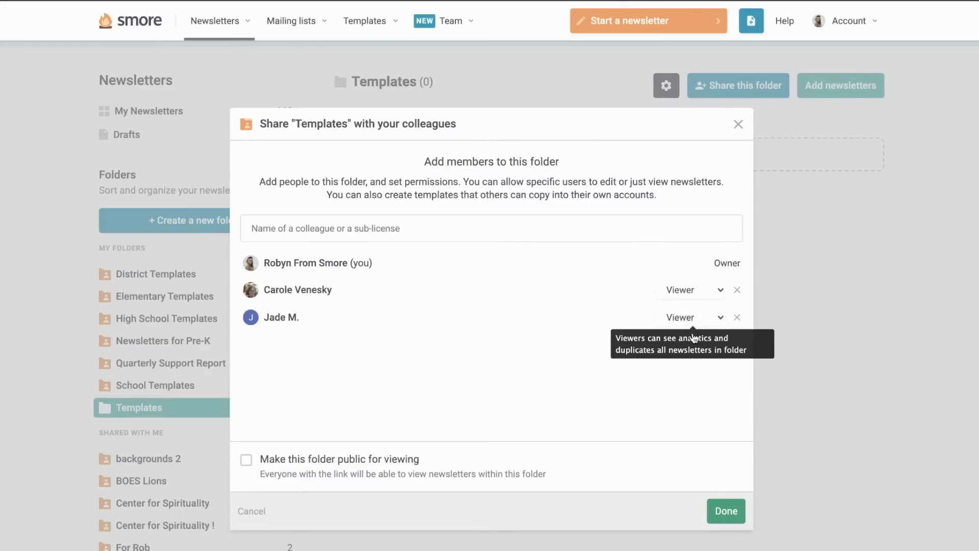
click(691, 317)
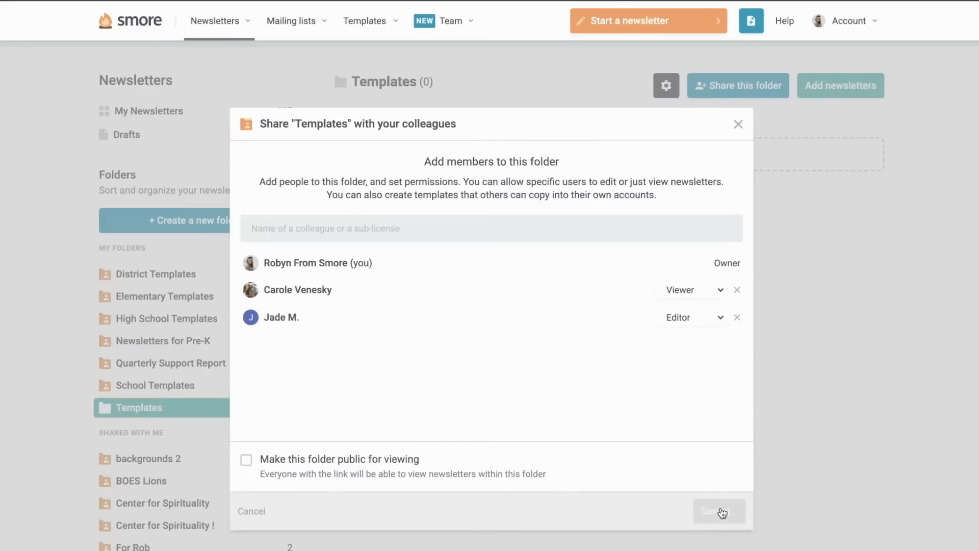
click(718, 511)
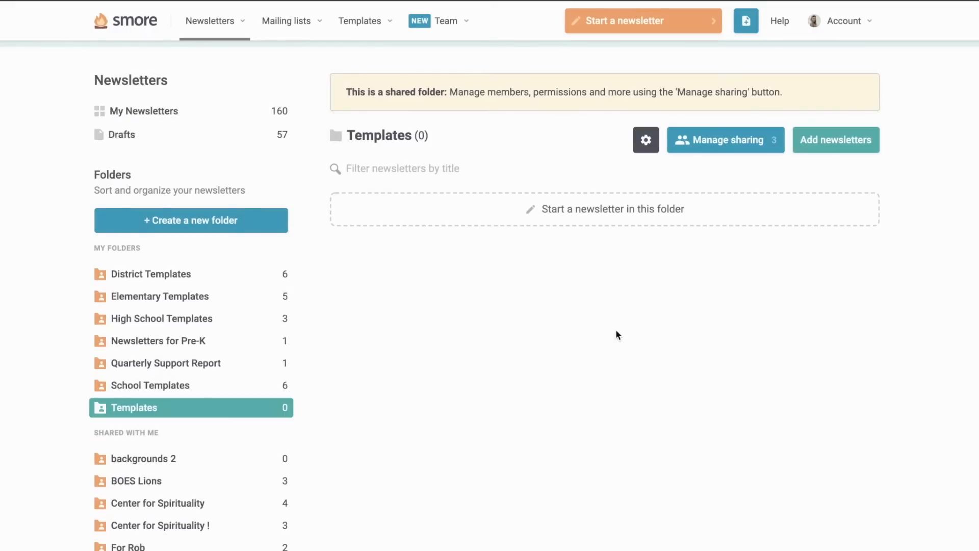
Step: Add the Principal Nook: Student Leadership newsletter to the Templates folder
click(835, 140)
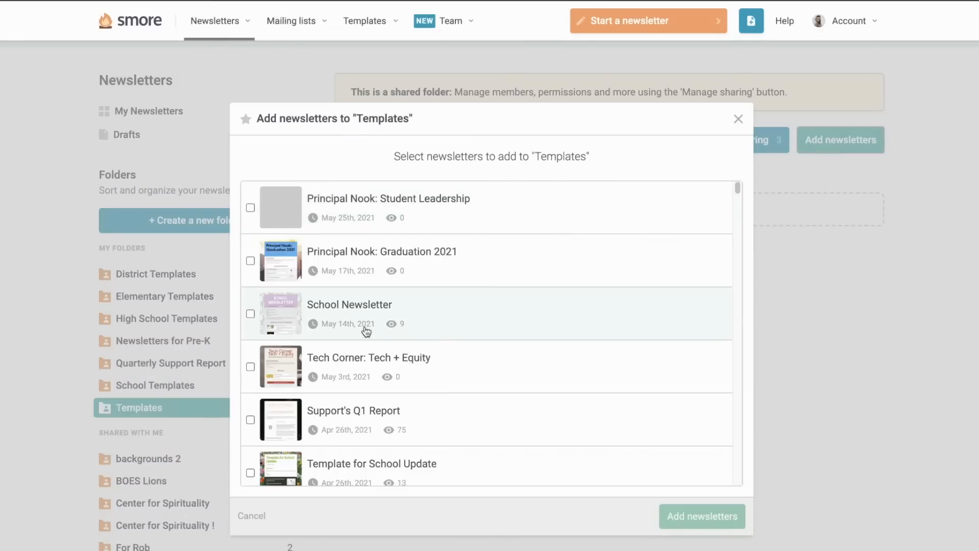
click(251, 207)
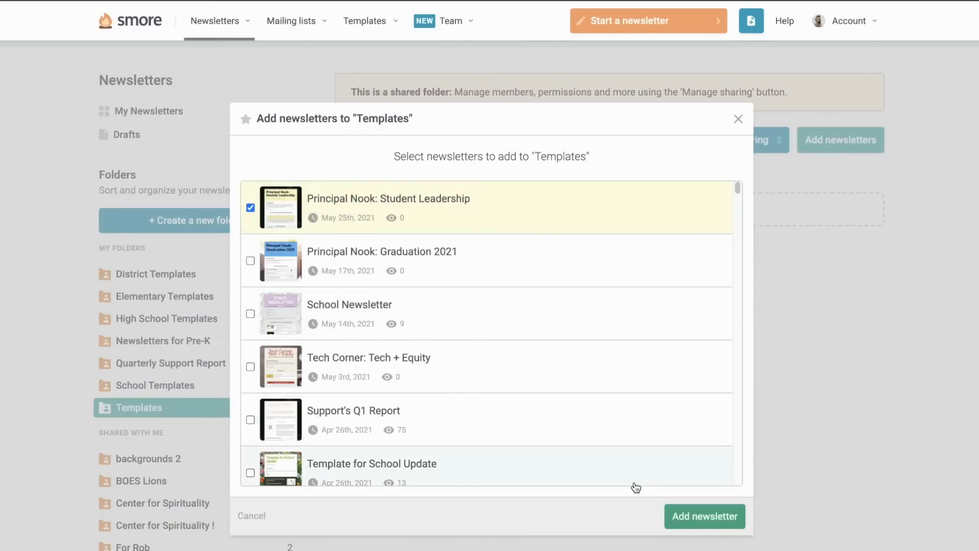
click(705, 516)
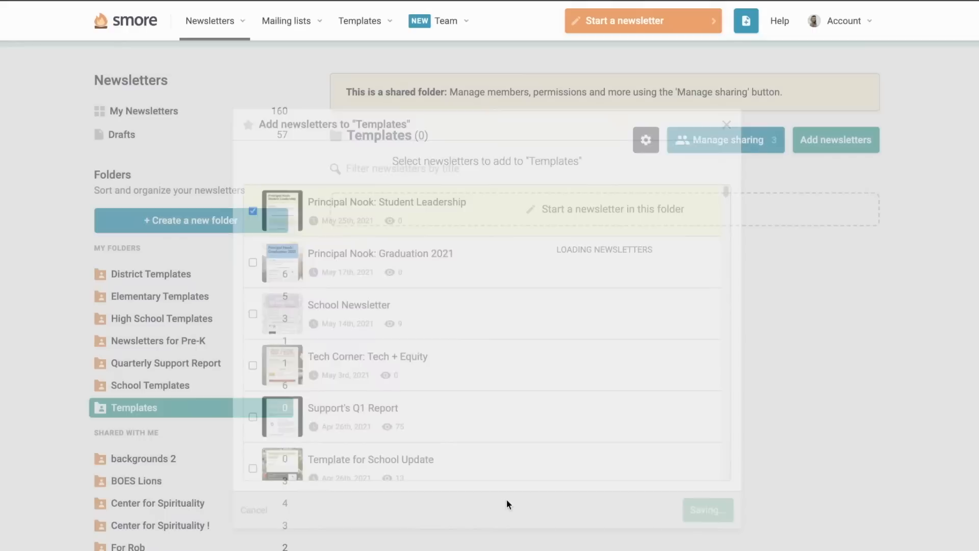
click(726, 123)
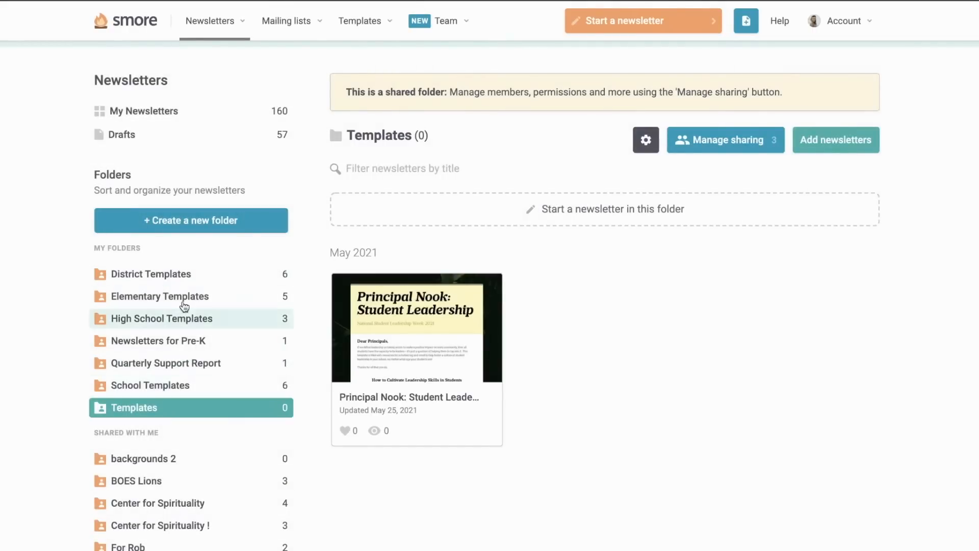
Step: Browse the Elementary, High School and Pre-K folders, then return to Templates
click(160, 296)
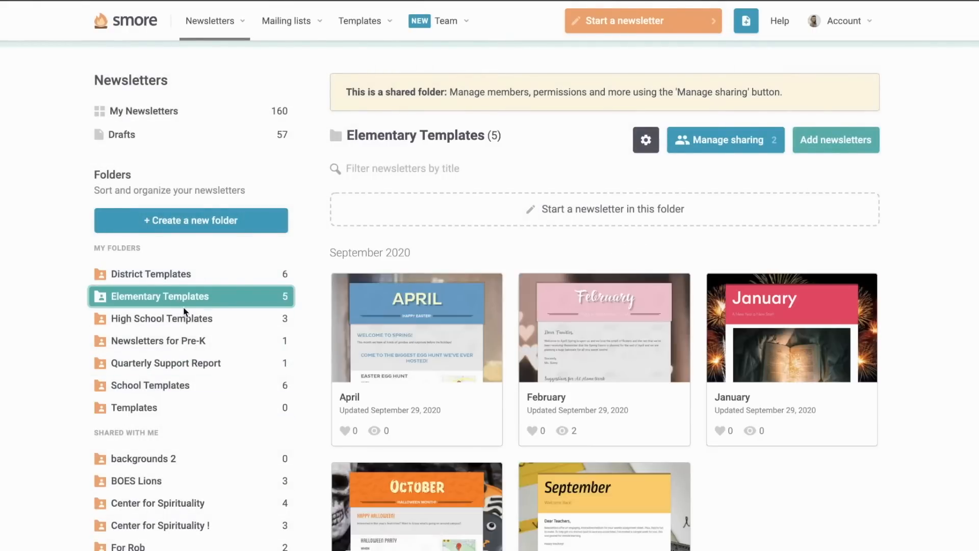
click(161, 318)
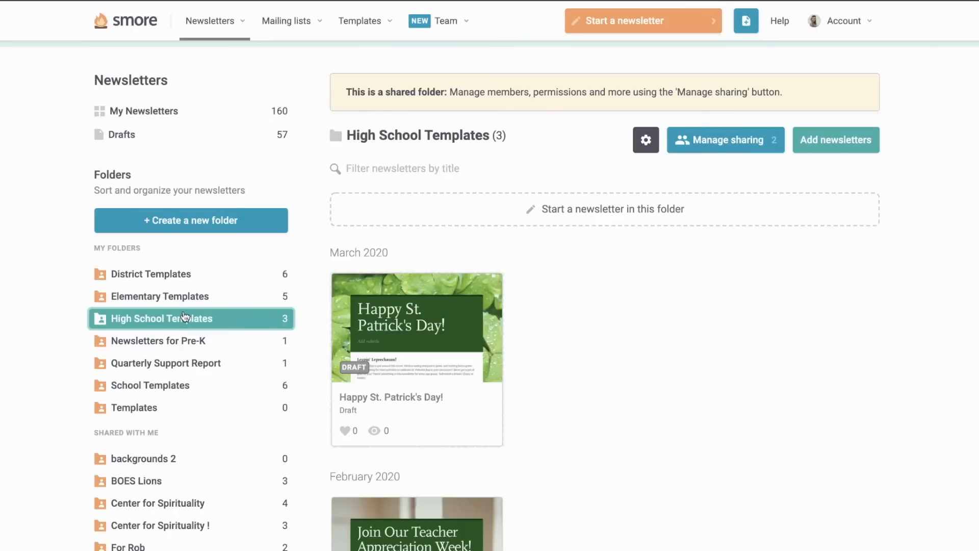
click(158, 341)
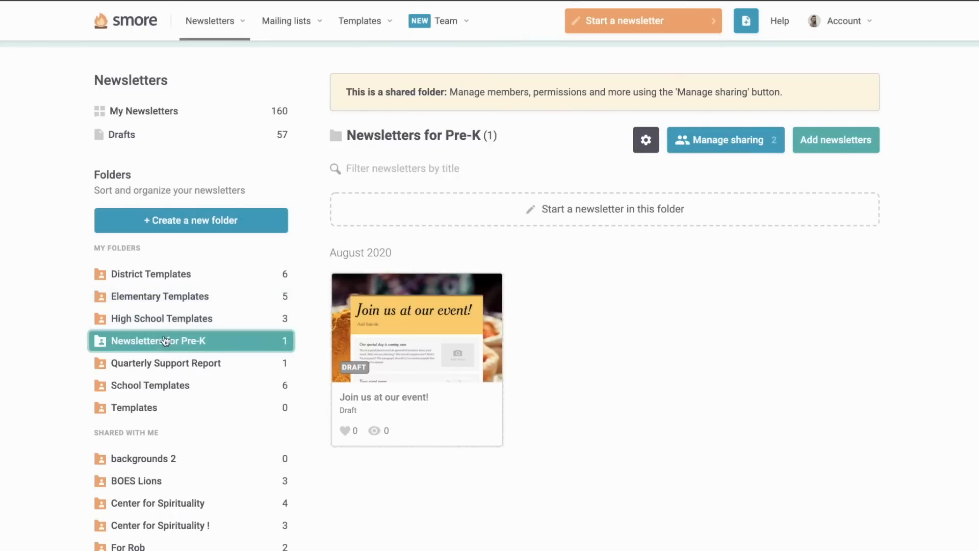
mouse_move(162, 386)
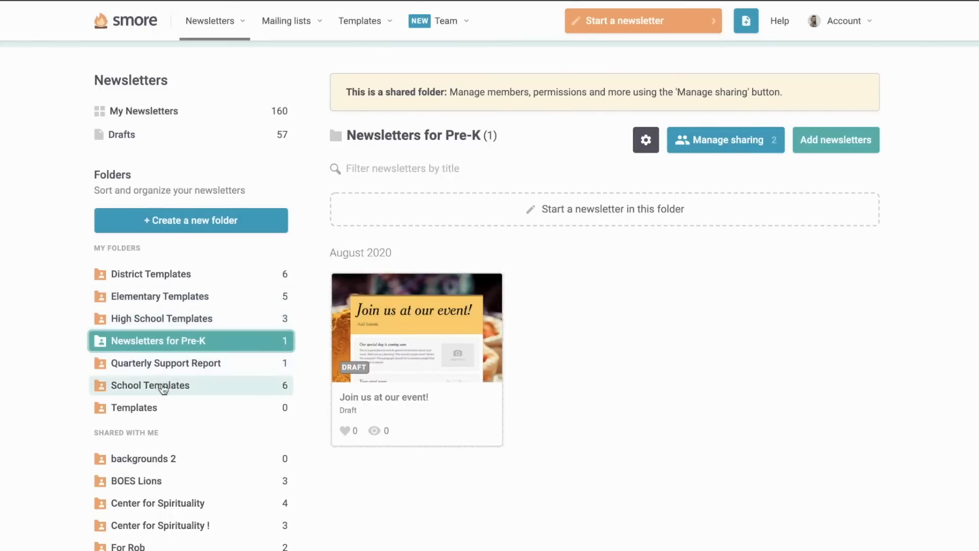
click(133, 407)
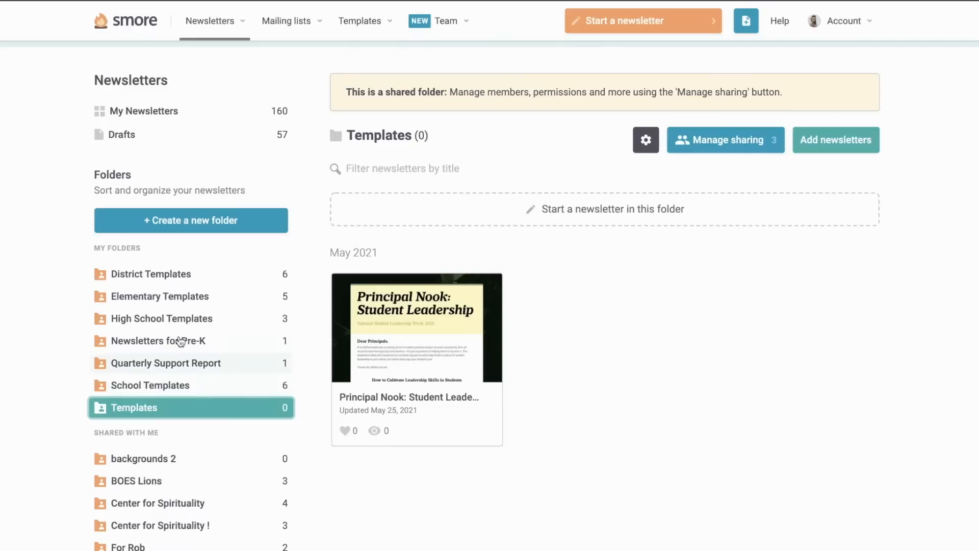
mouse_move(582, 296)
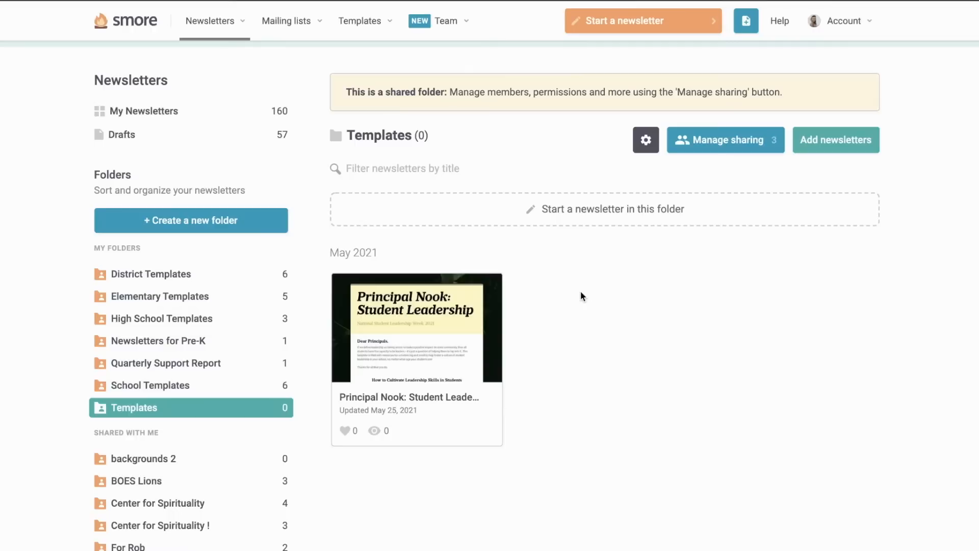
mouse_move(565, 285)
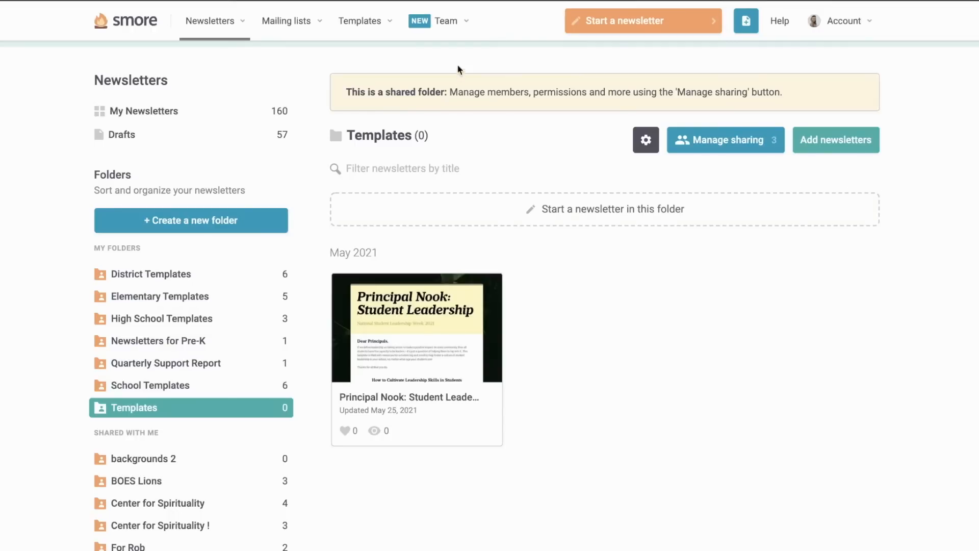
Step: From the team dashboard, open the Setting Up Your Team Account newsletter
click(445, 21)
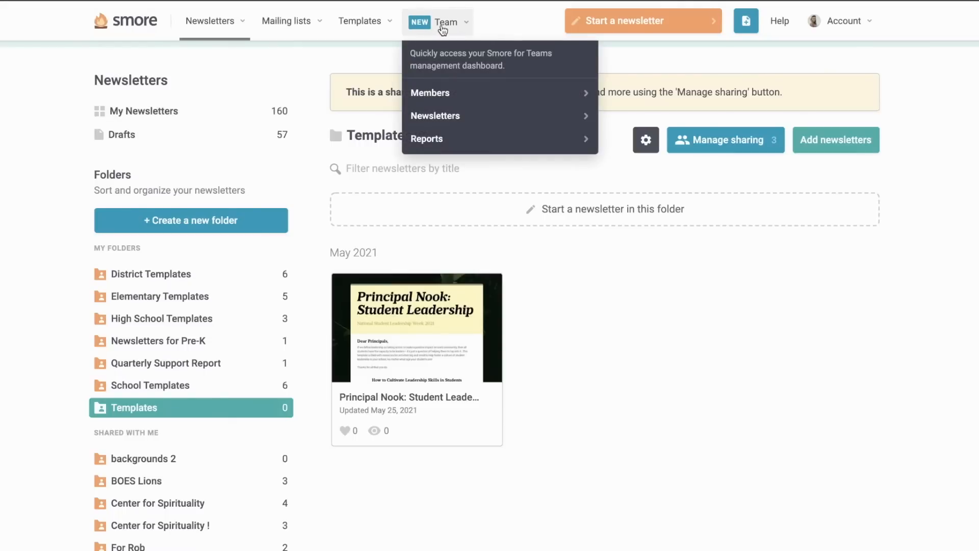
click(430, 93)
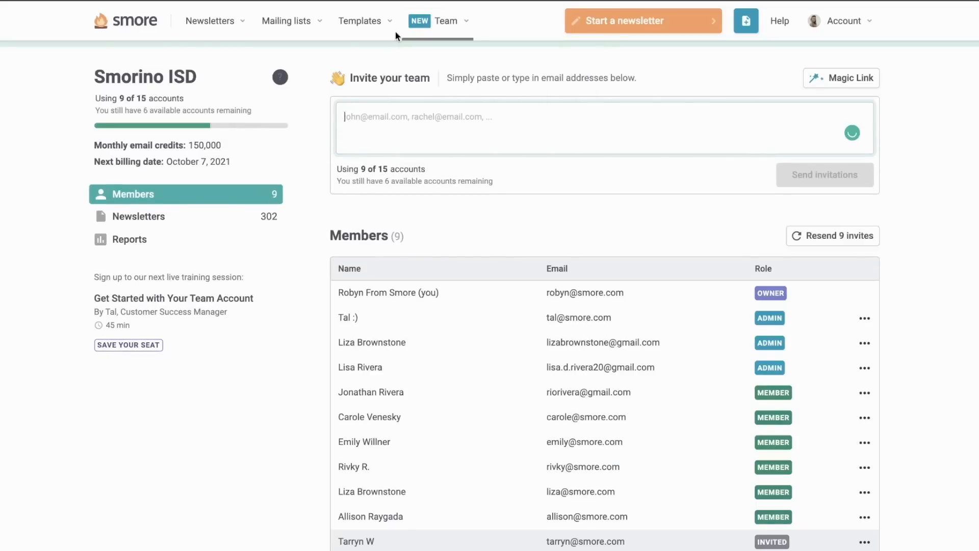
mouse_move(463, 219)
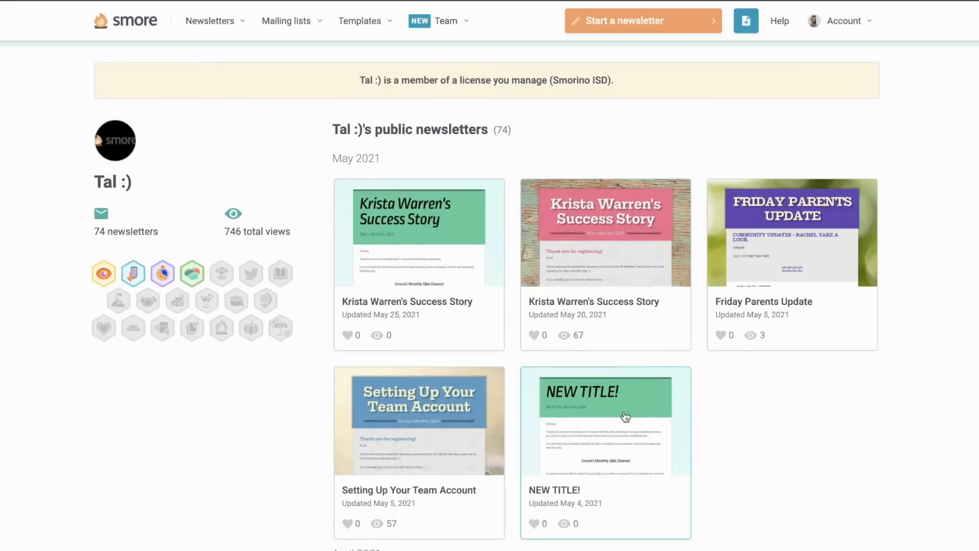
scroll(down, 3)
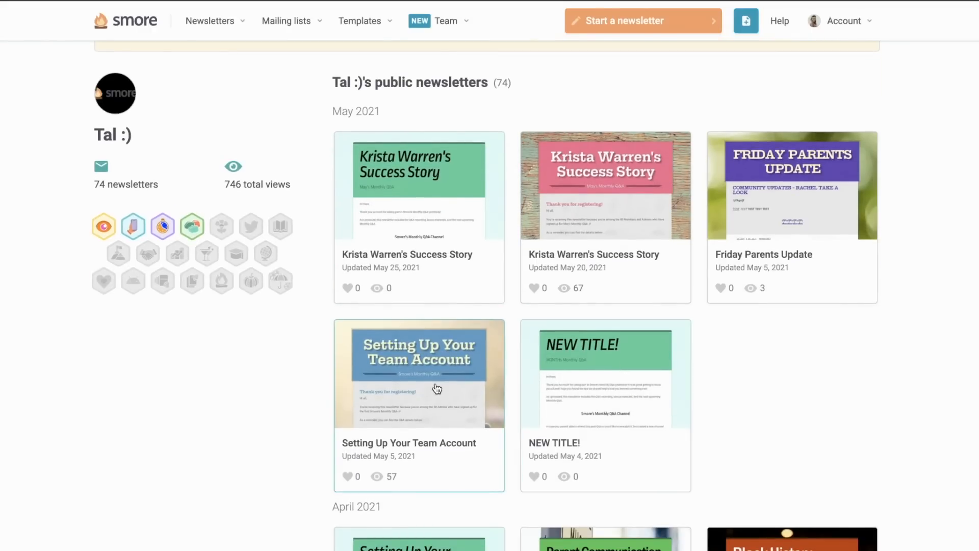
click(418, 374)
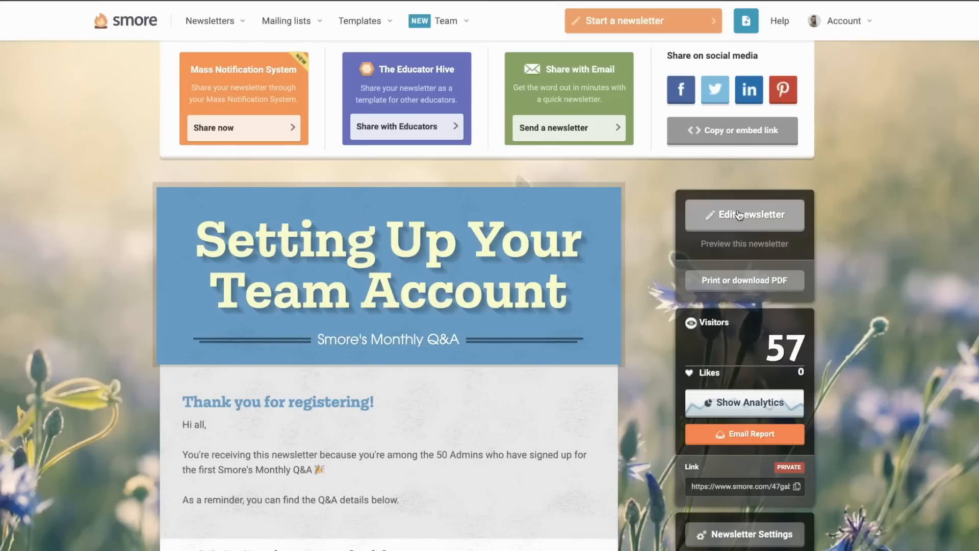
mouse_move(512, 175)
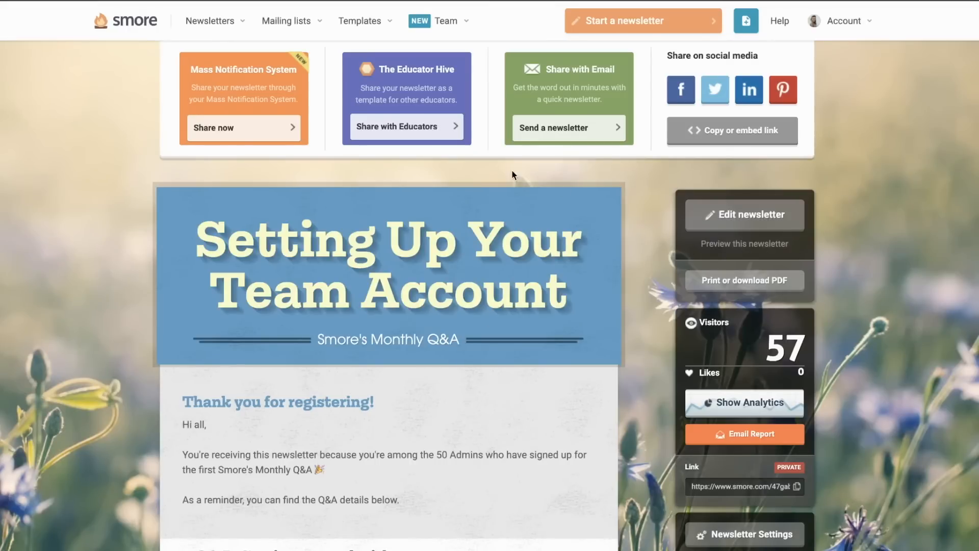
mouse_move(445, 28)
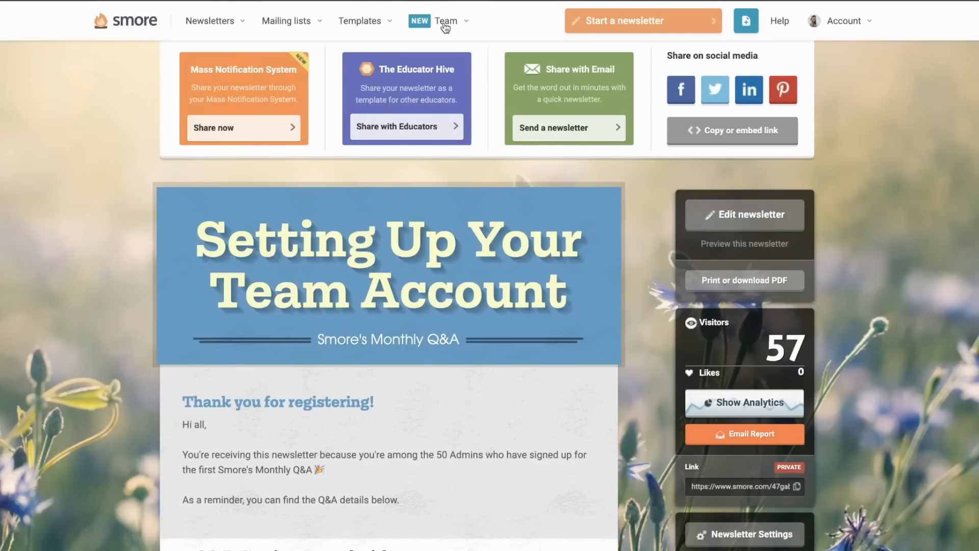
Step: Review the team's full newsletters list and view options for Celebrating National Poetry Month
click(446, 21)
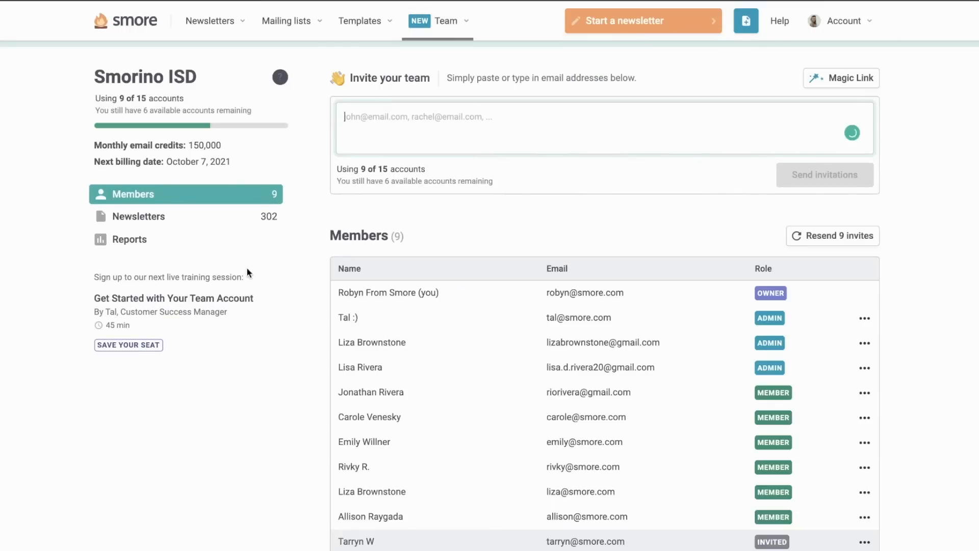
click(138, 216)
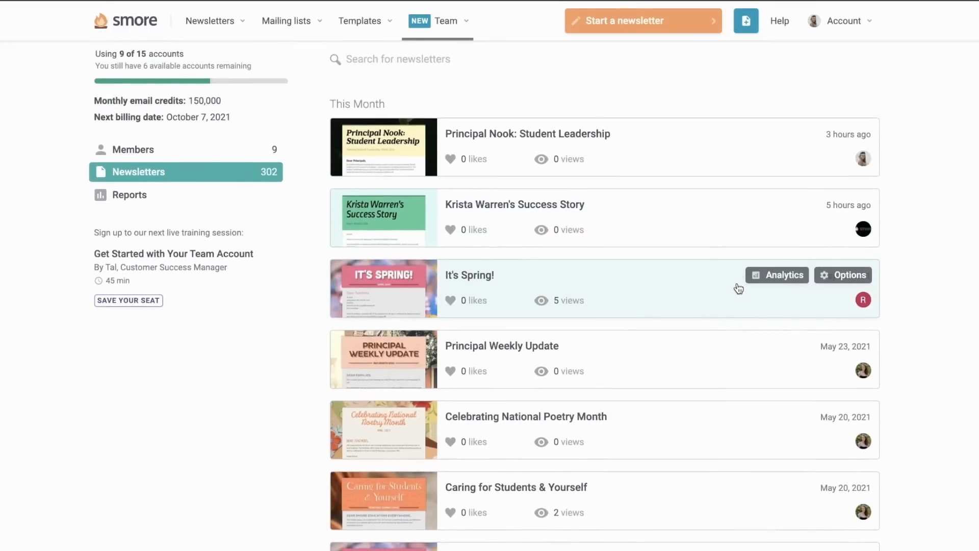
scroll(down, 3)
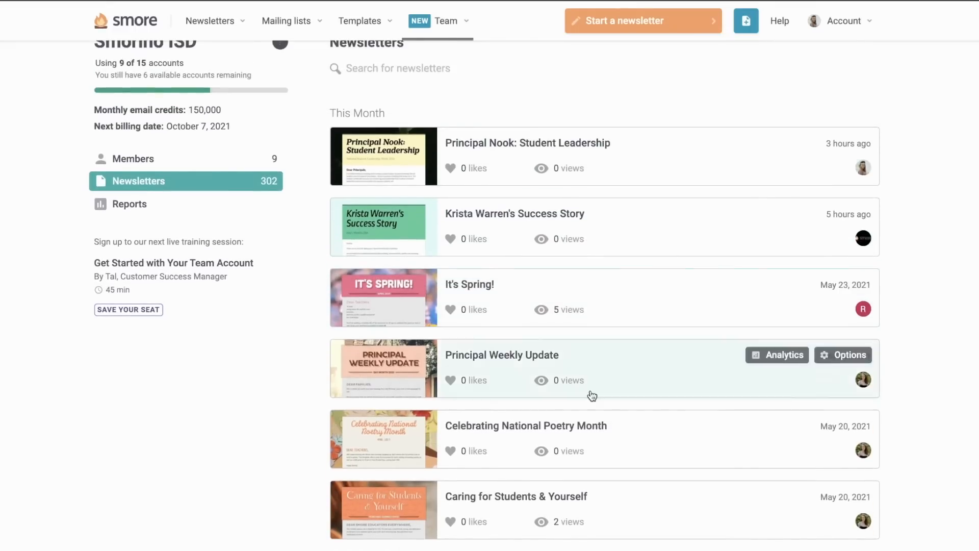
scroll(down, 3)
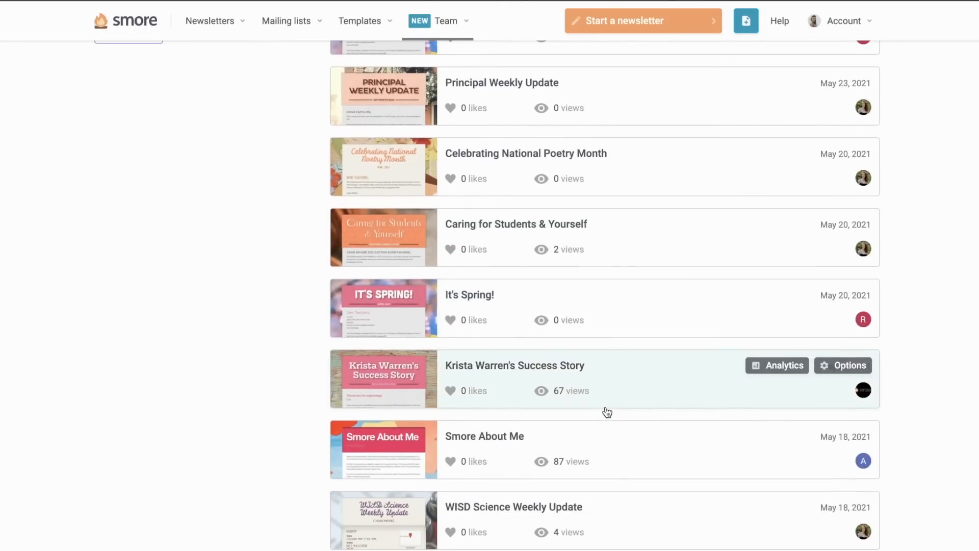
scroll(down, 3)
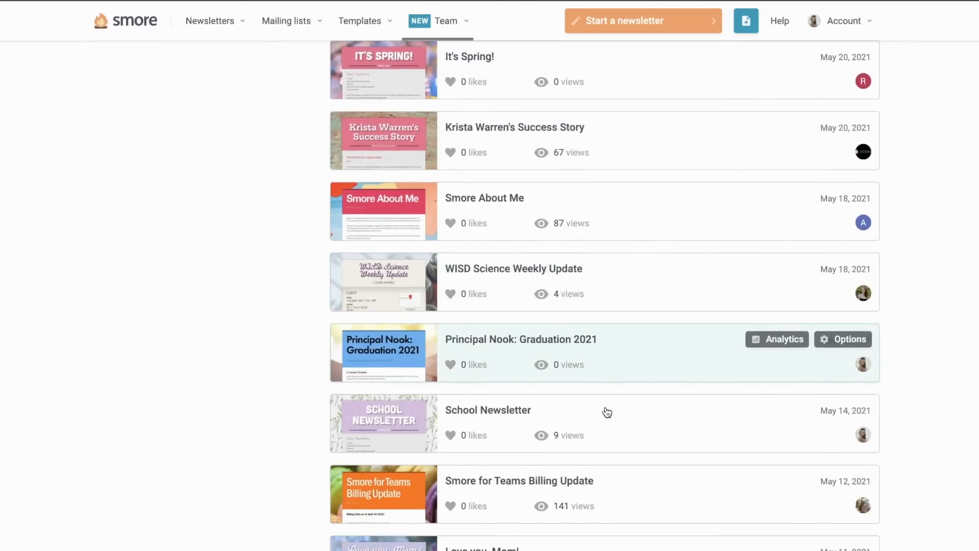
mouse_move(783, 343)
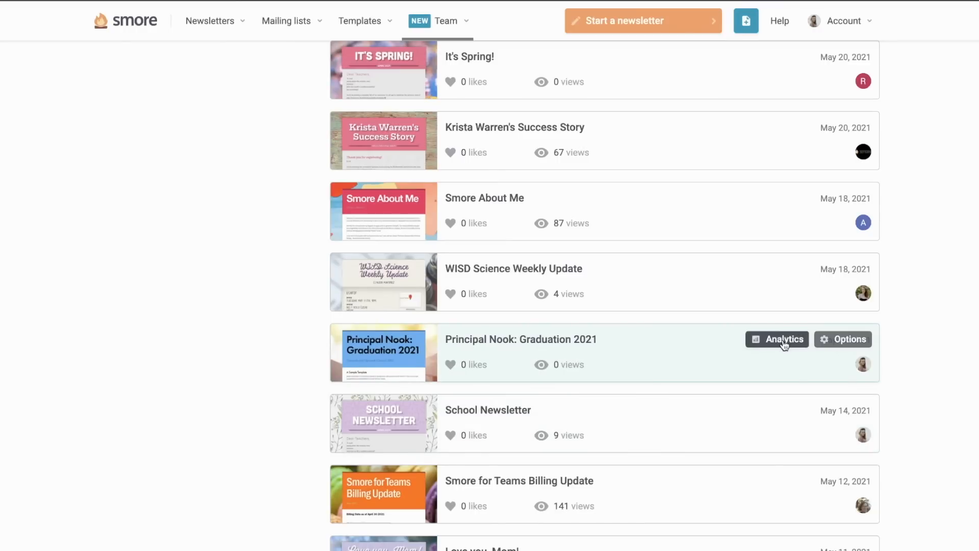
scroll(up, 3)
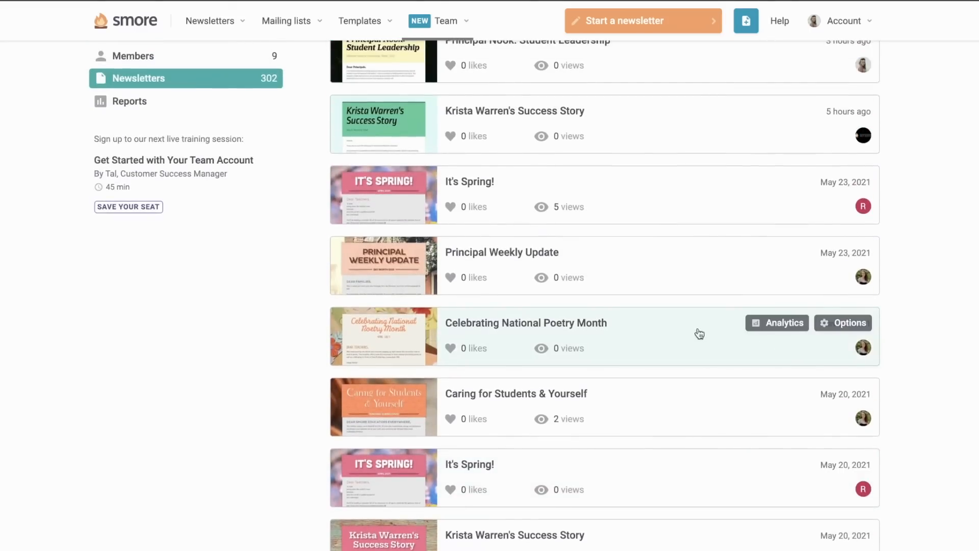
click(848, 323)
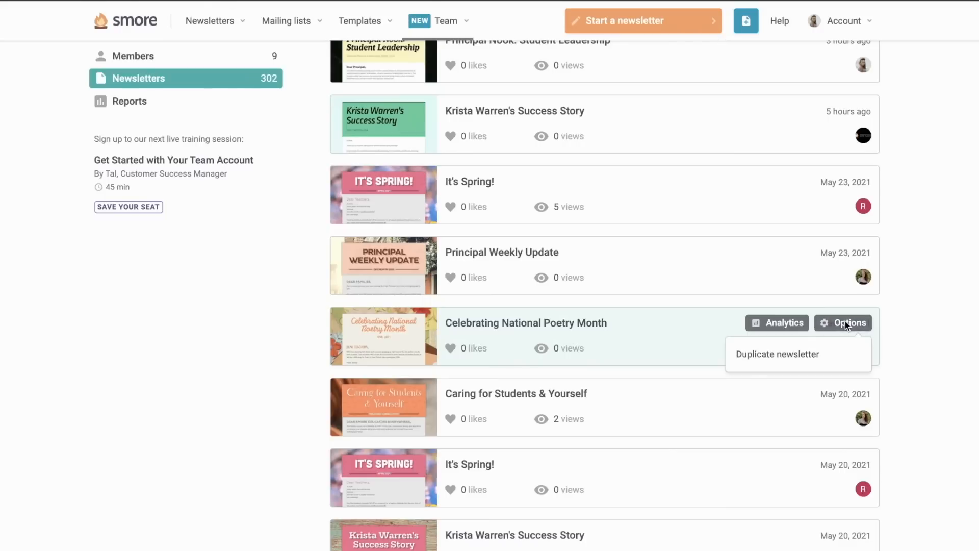
mouse_move(777, 354)
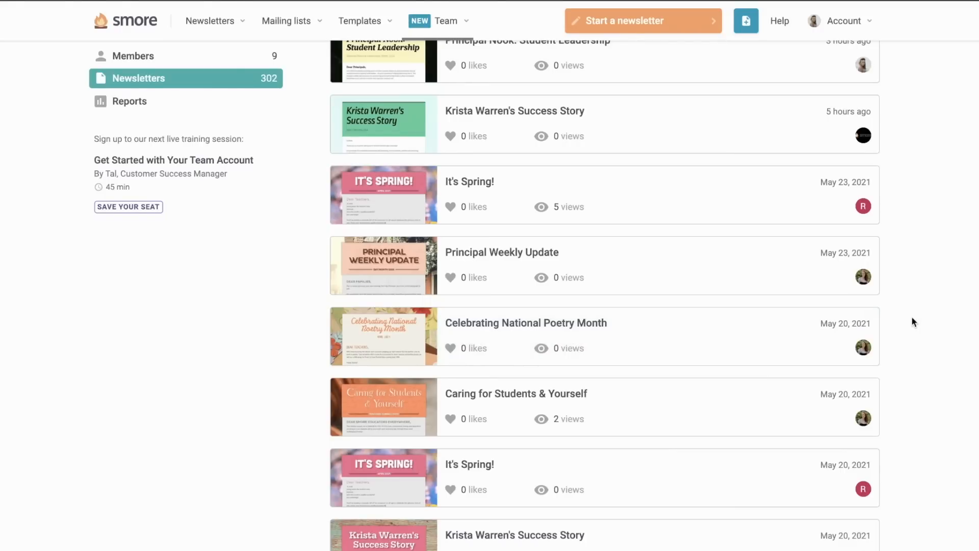
scroll(up, 3)
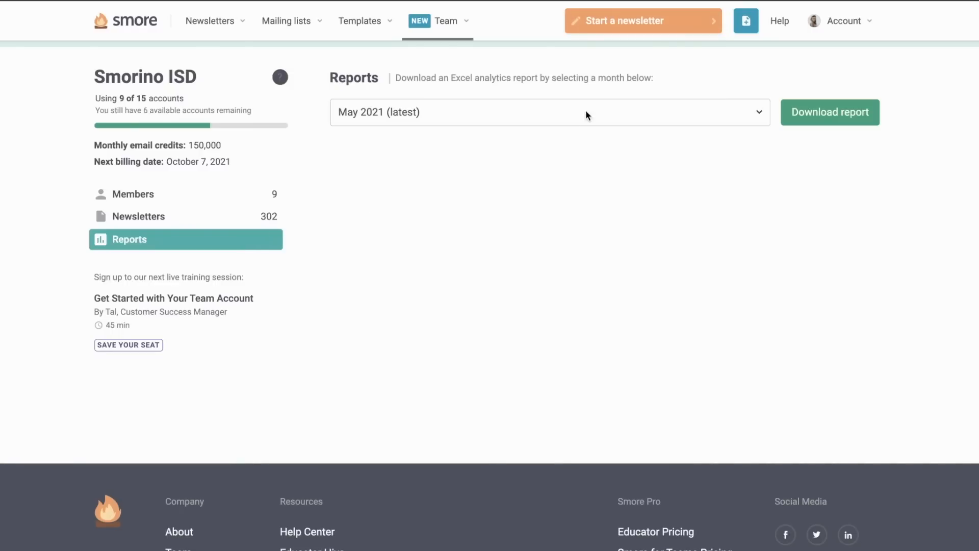
mouse_move(595, 155)
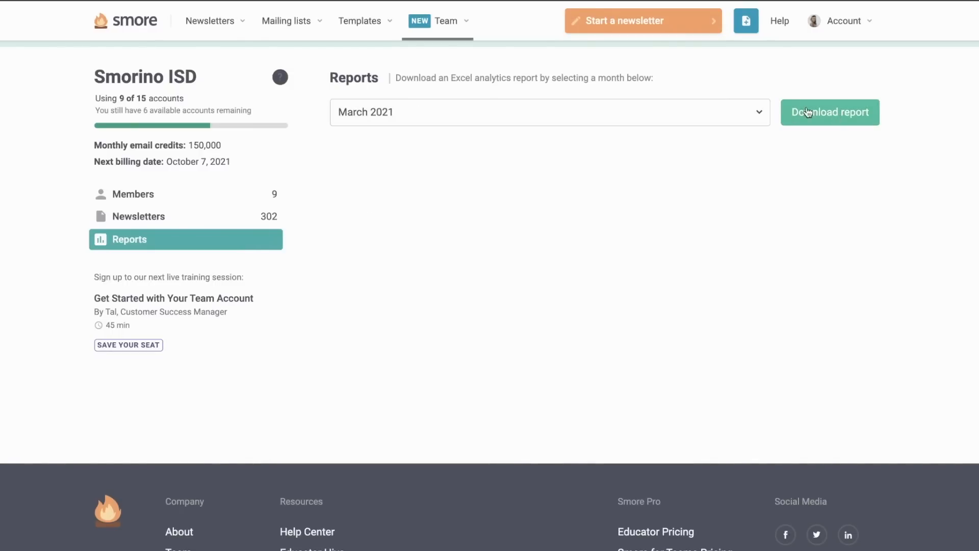
mouse_move(444, 228)
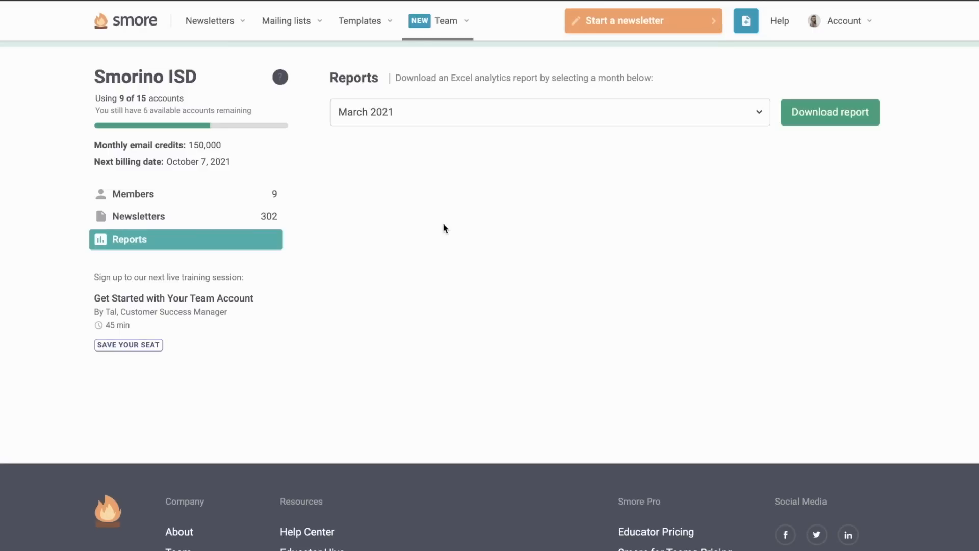
mouse_move(427, 61)
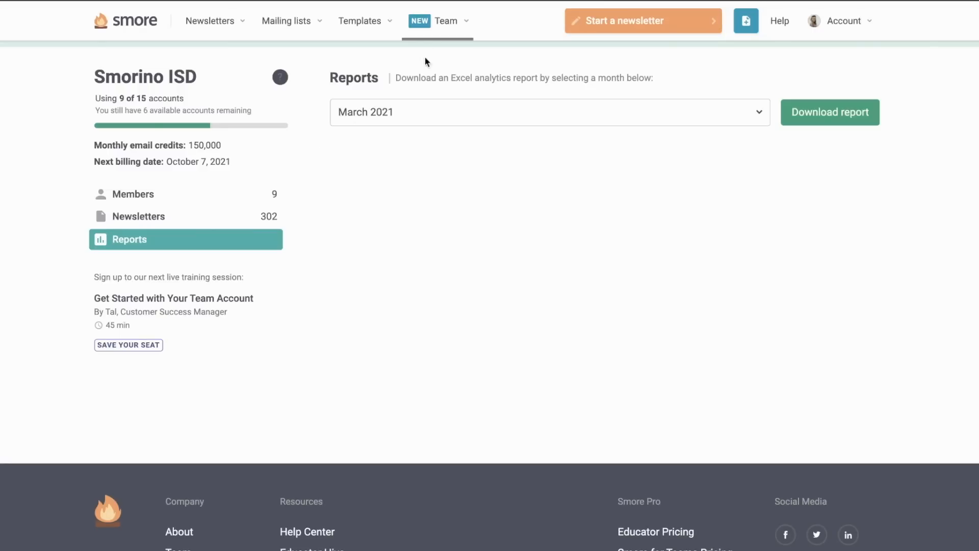
Step: Return to the team Members page listing nine accounts and focus the empty invite email field
click(445, 21)
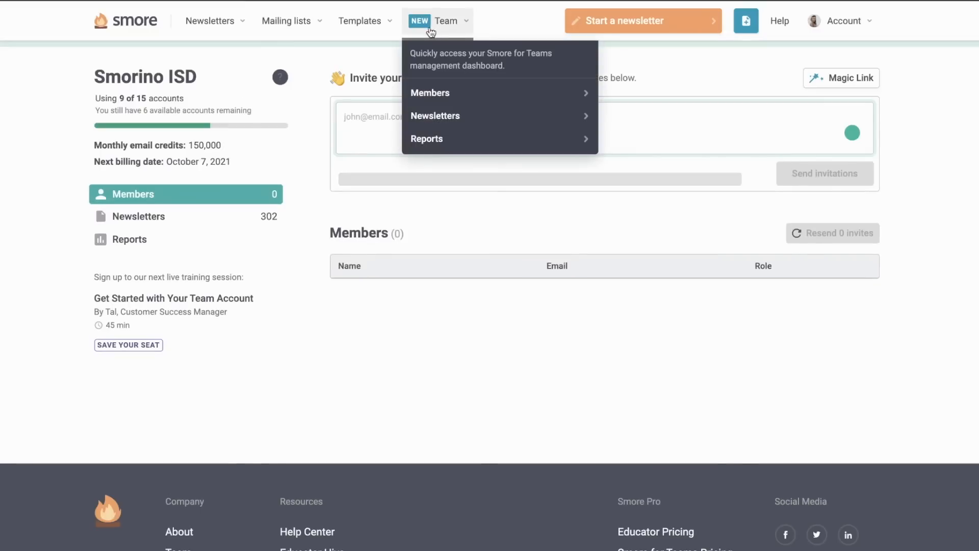
click(430, 93)
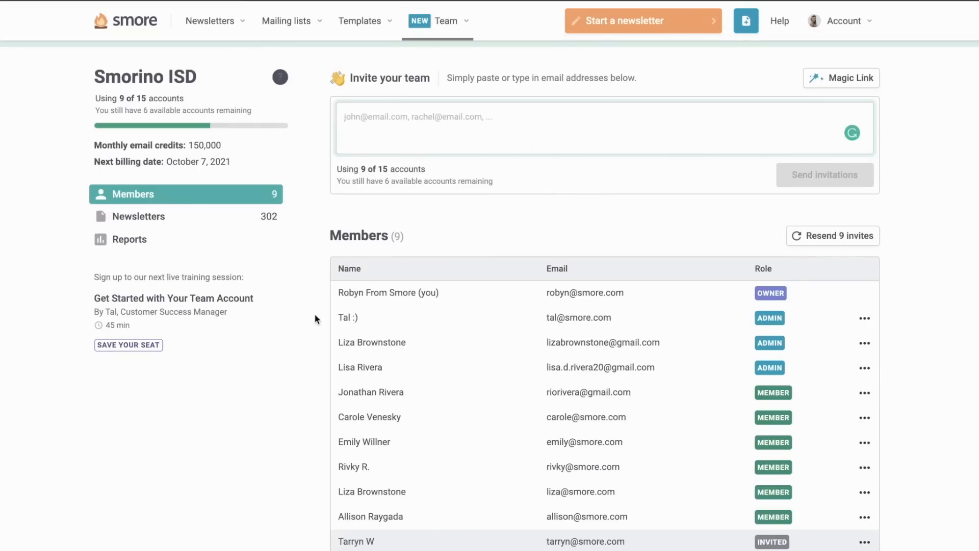
click(211, 20)
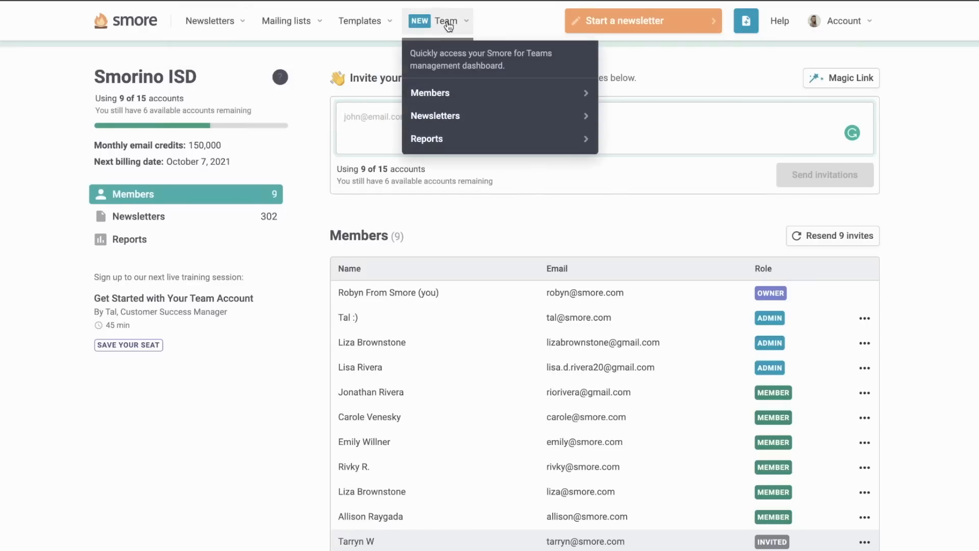
mouse_move(455, 159)
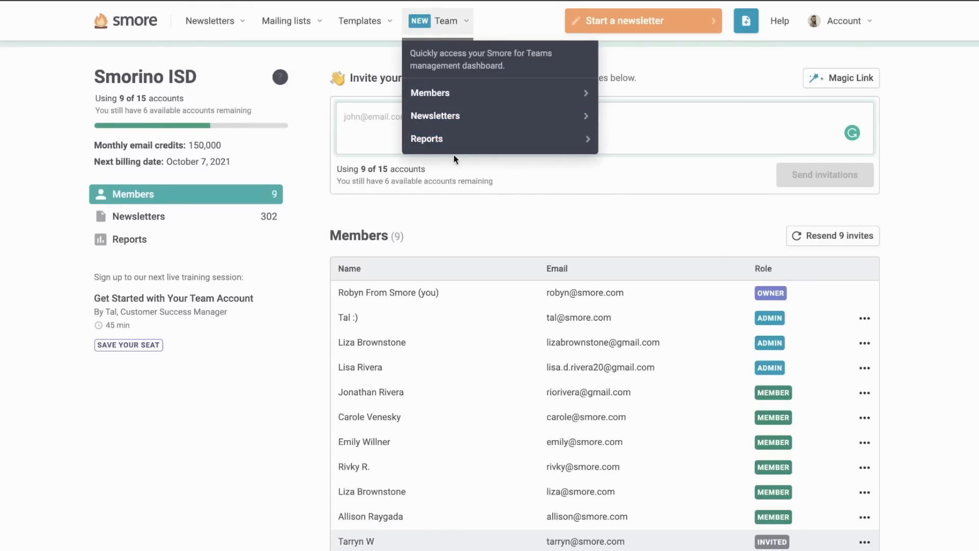
click(471, 225)
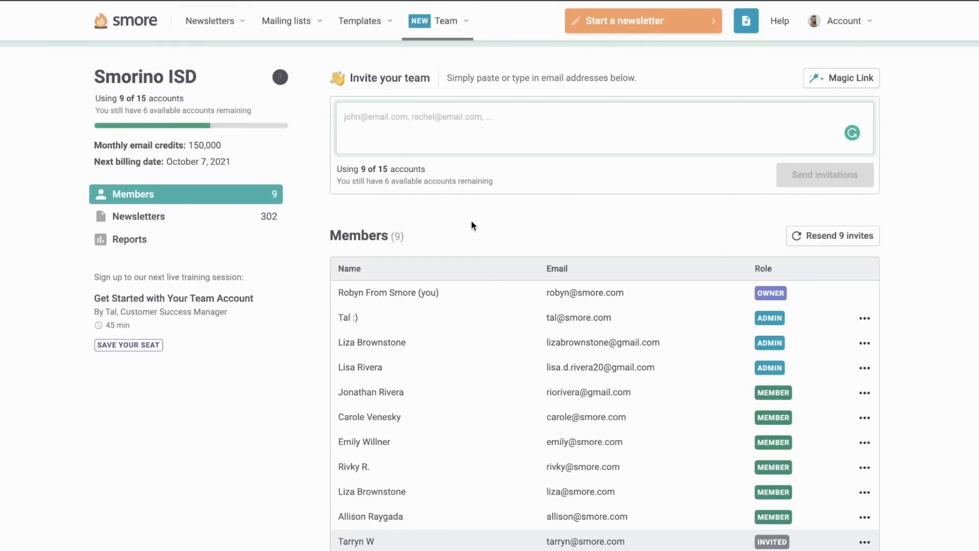
click(561, 127)
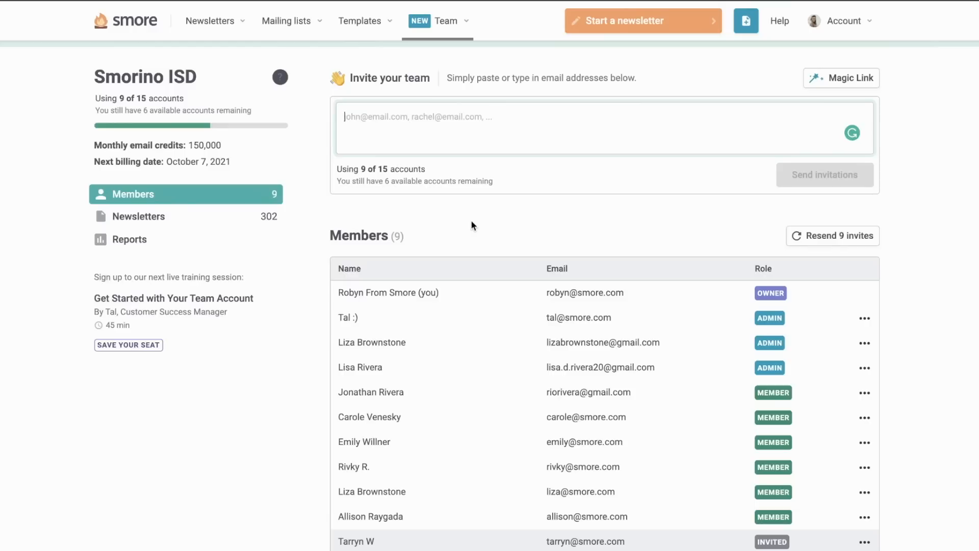
mouse_move(438, 243)
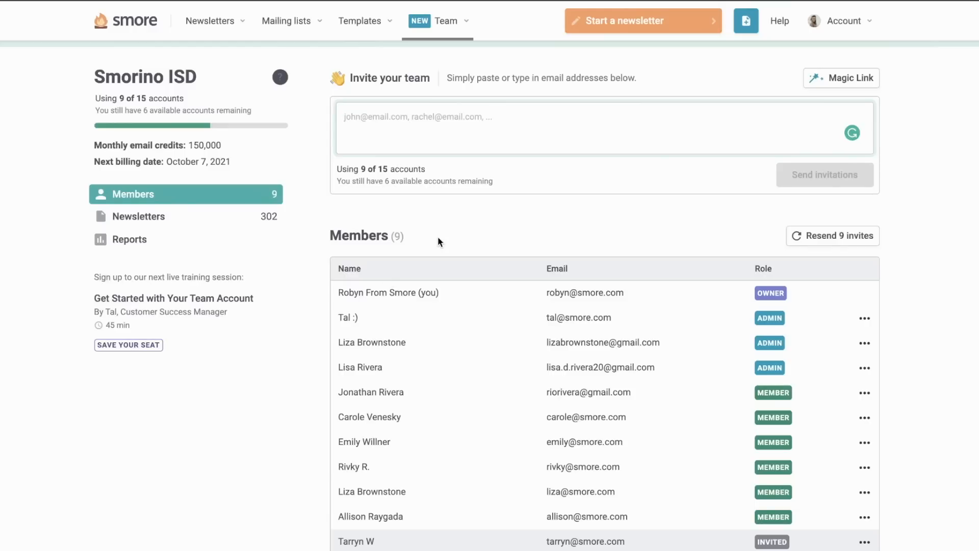
mouse_move(347, 317)
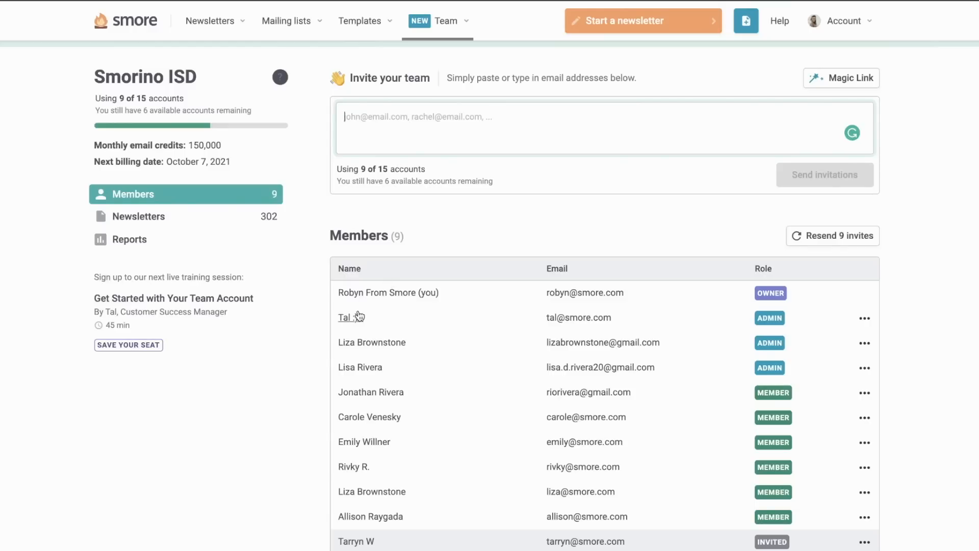
mouse_move(123, 319)
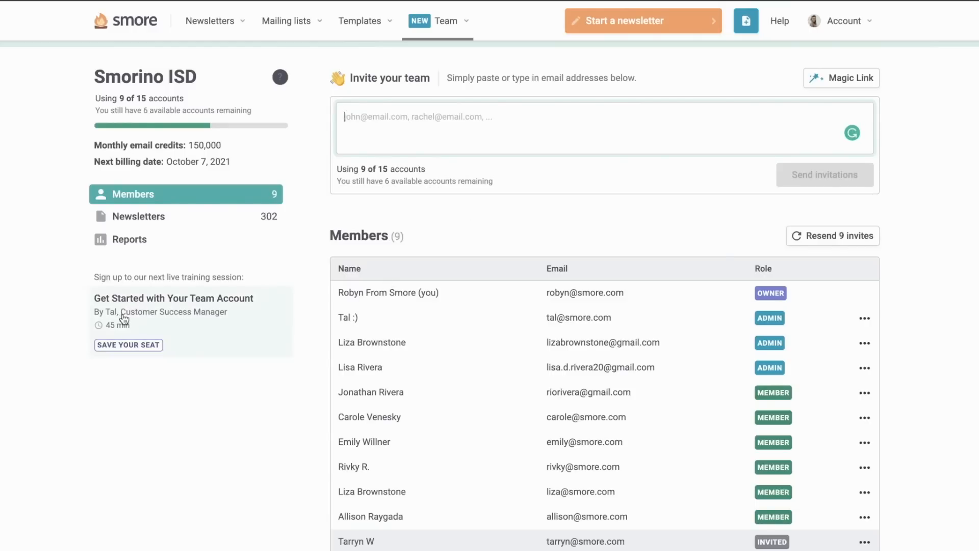
mouse_move(171, 329)
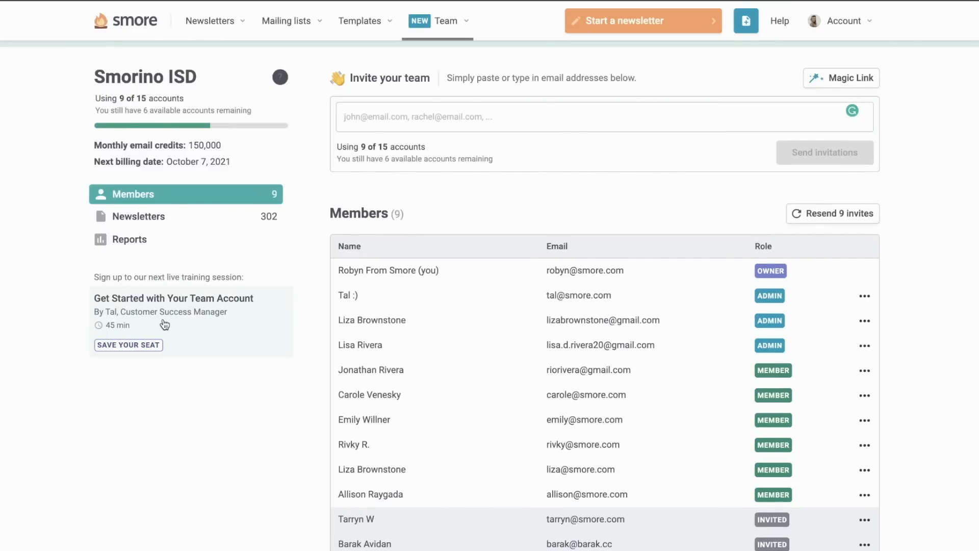
mouse_move(178, 295)
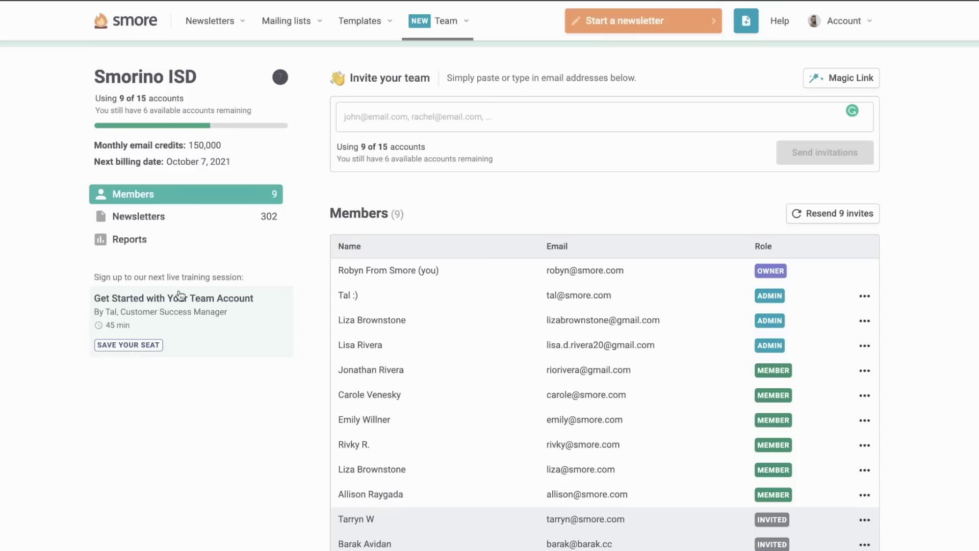
mouse_move(235, 320)
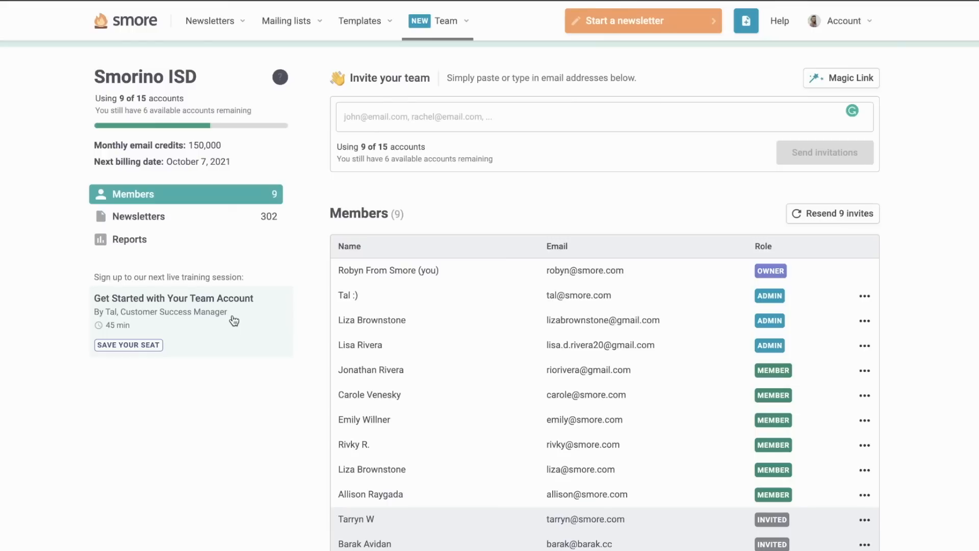
mouse_move(248, 365)
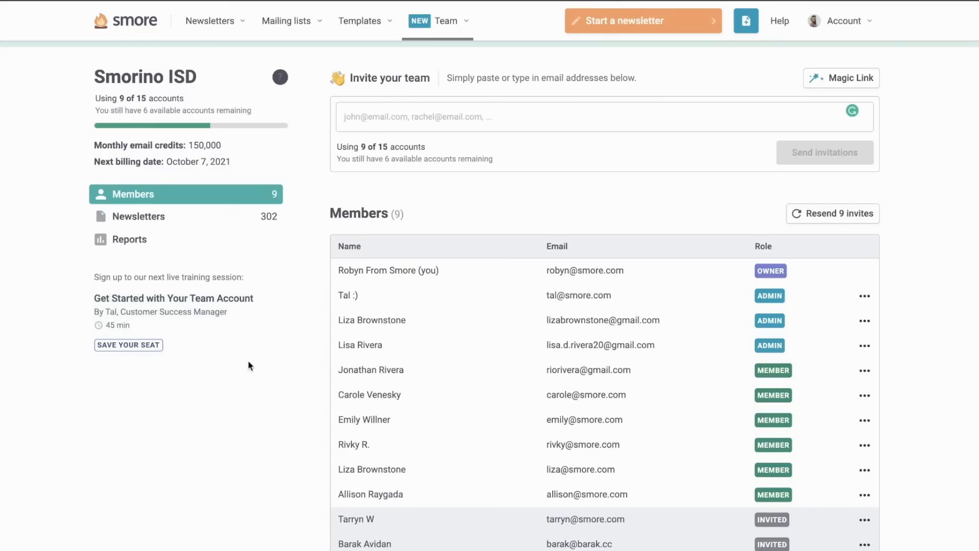
mouse_move(102, 482)
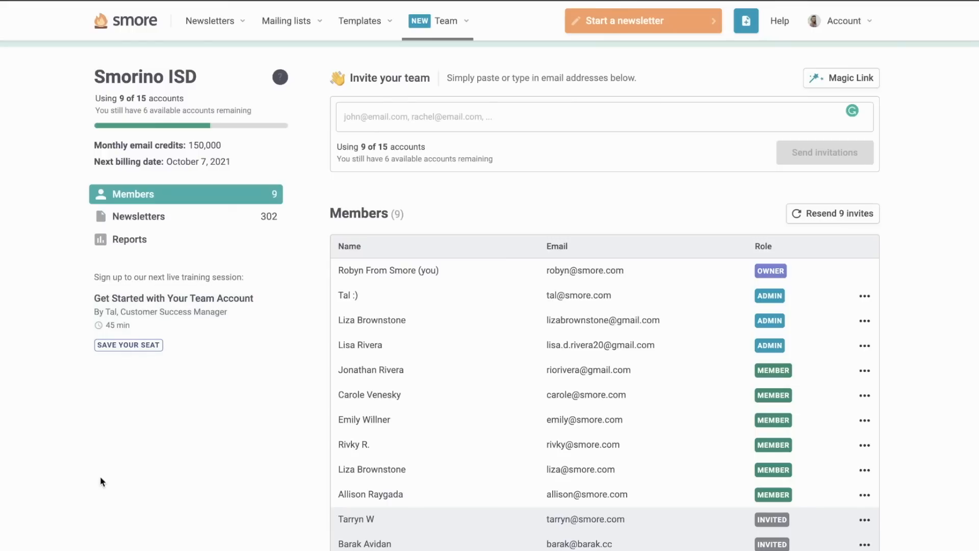